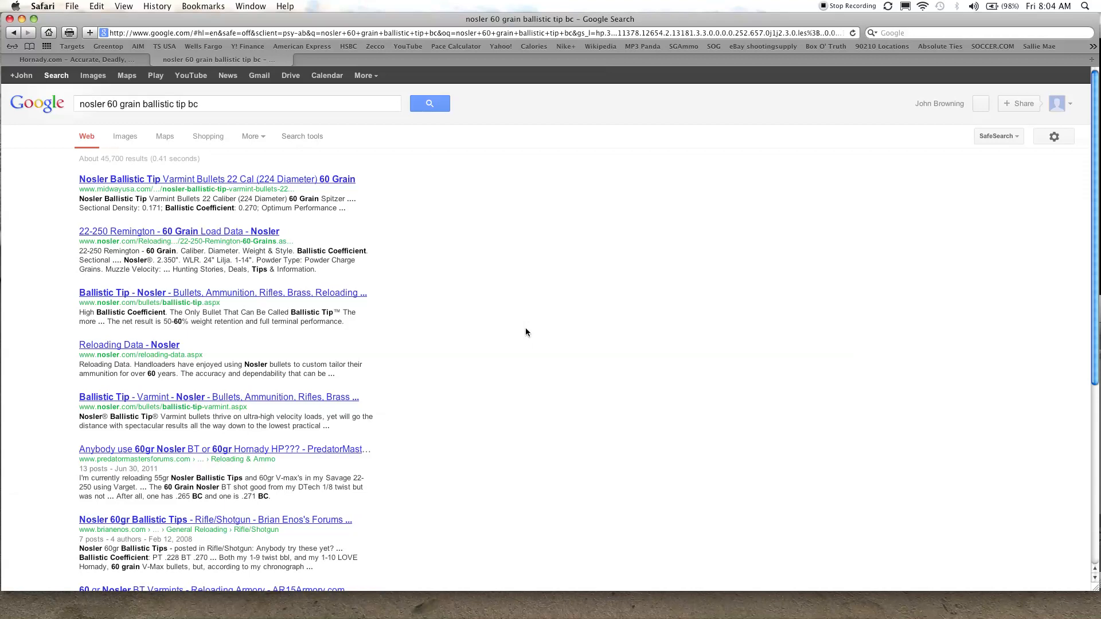
pyautogui.moveTo(509, 311)
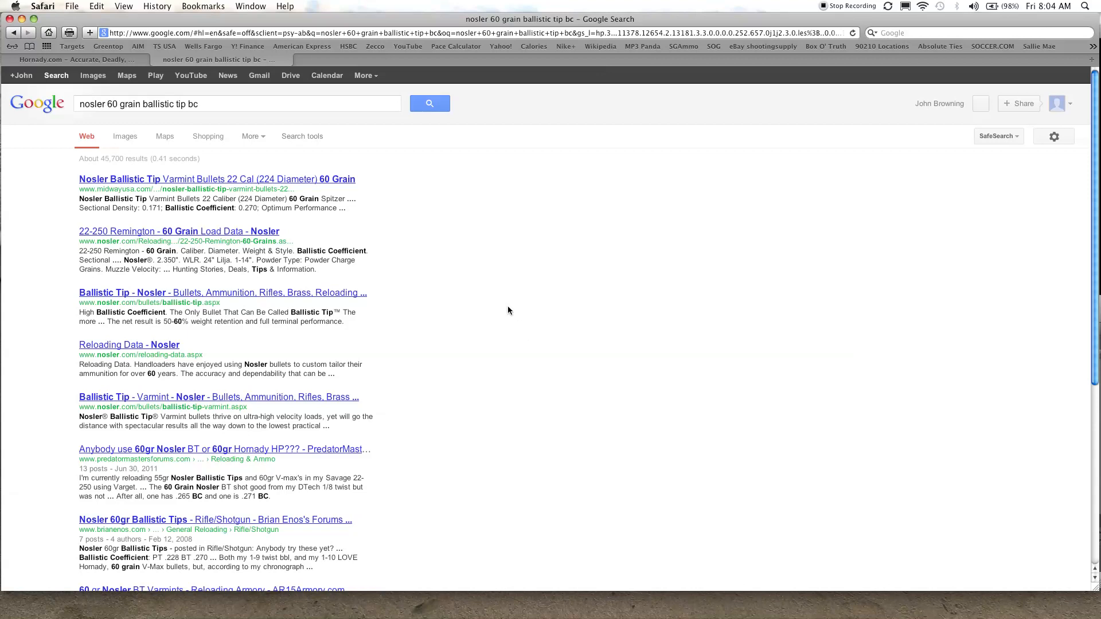
pyautogui.moveTo(492, 274)
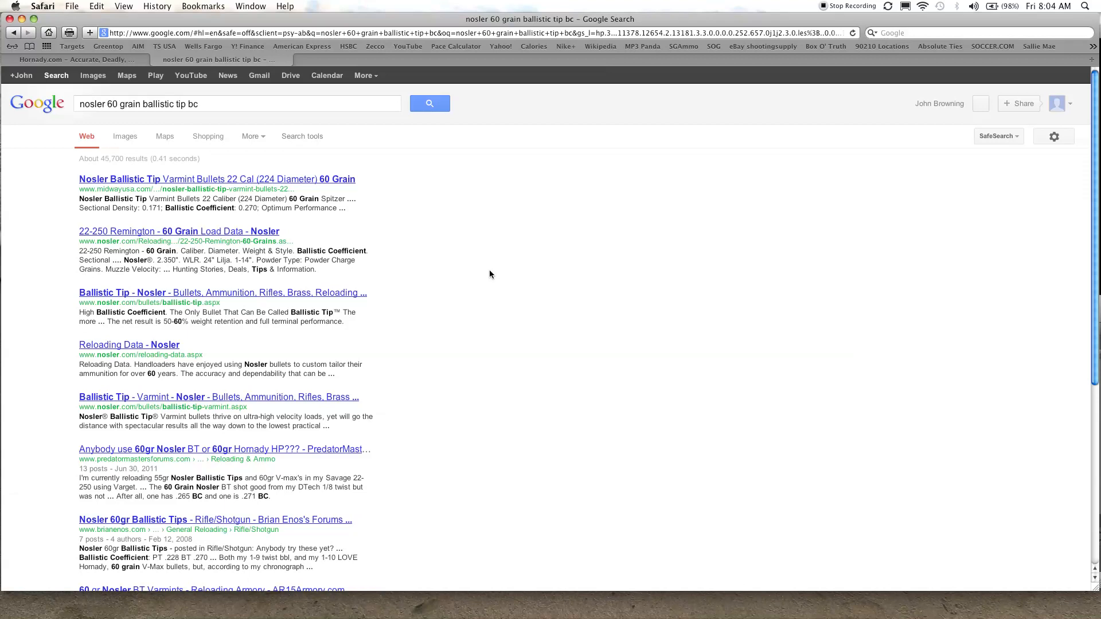
pyautogui.moveTo(274, 165)
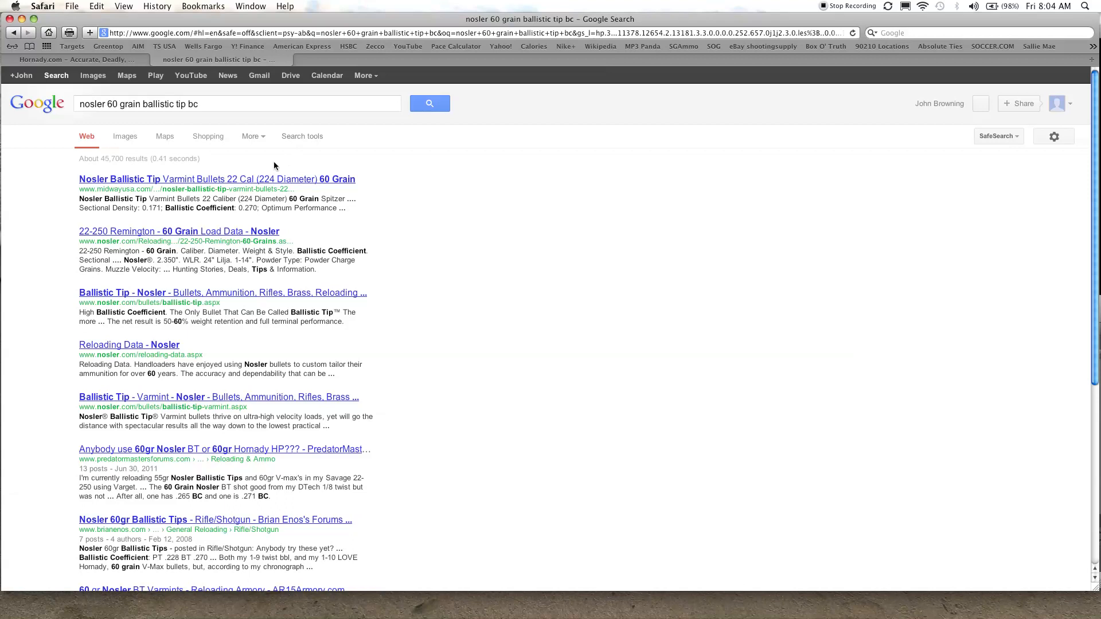
# Navigate from Hornady.com's Ballistics Resource menu to the Ballistics Calculator page
pyautogui.click(236, 103)
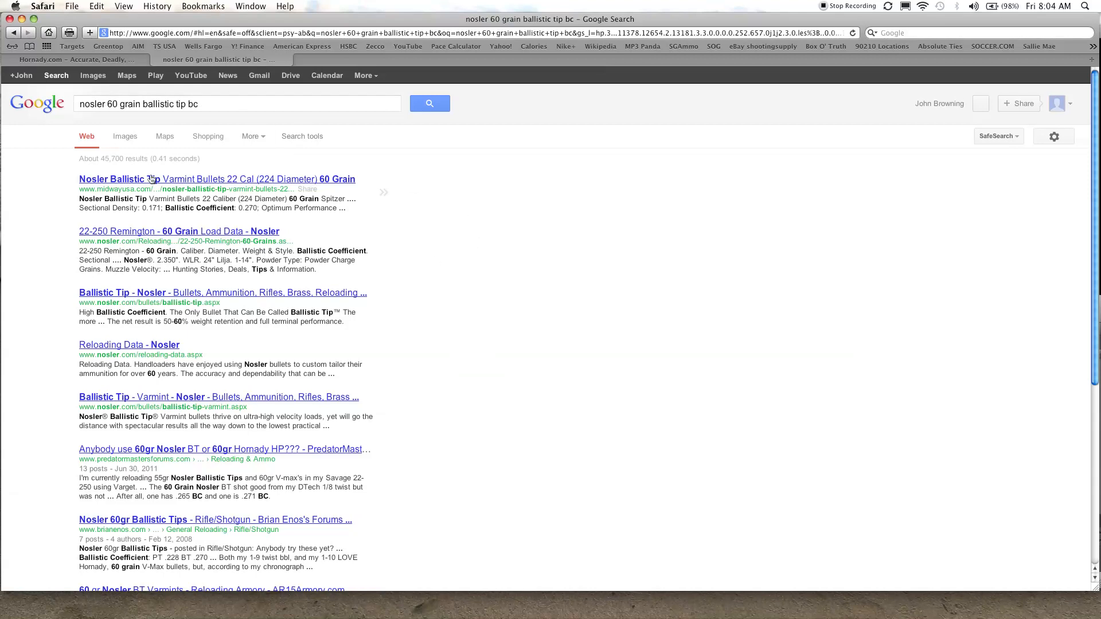
pyautogui.moveTo(109, 205)
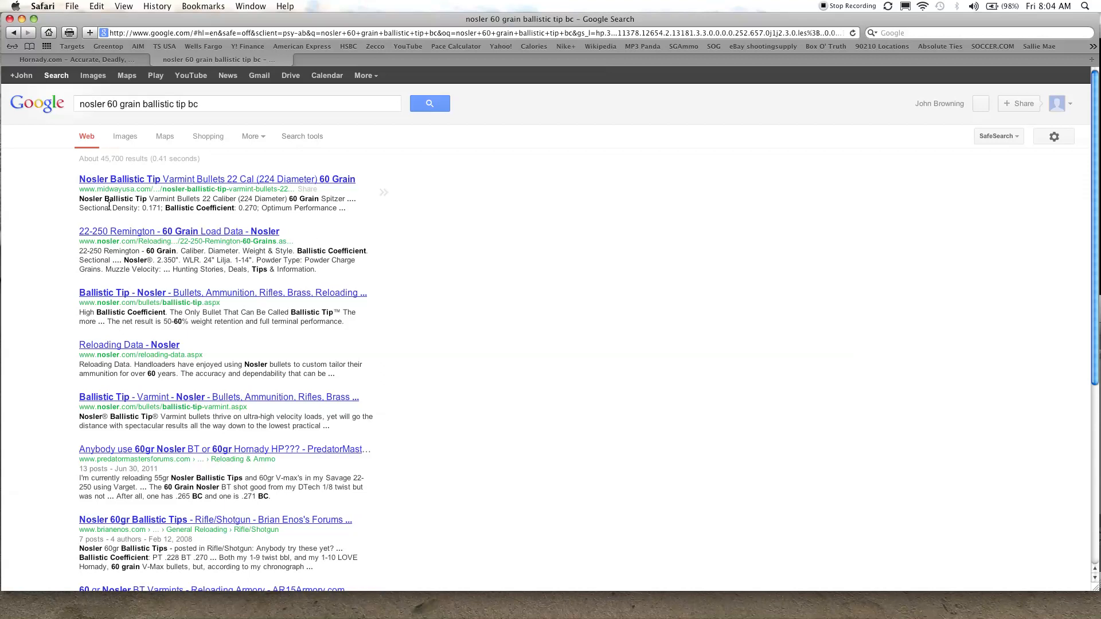
pyautogui.moveTo(240, 208)
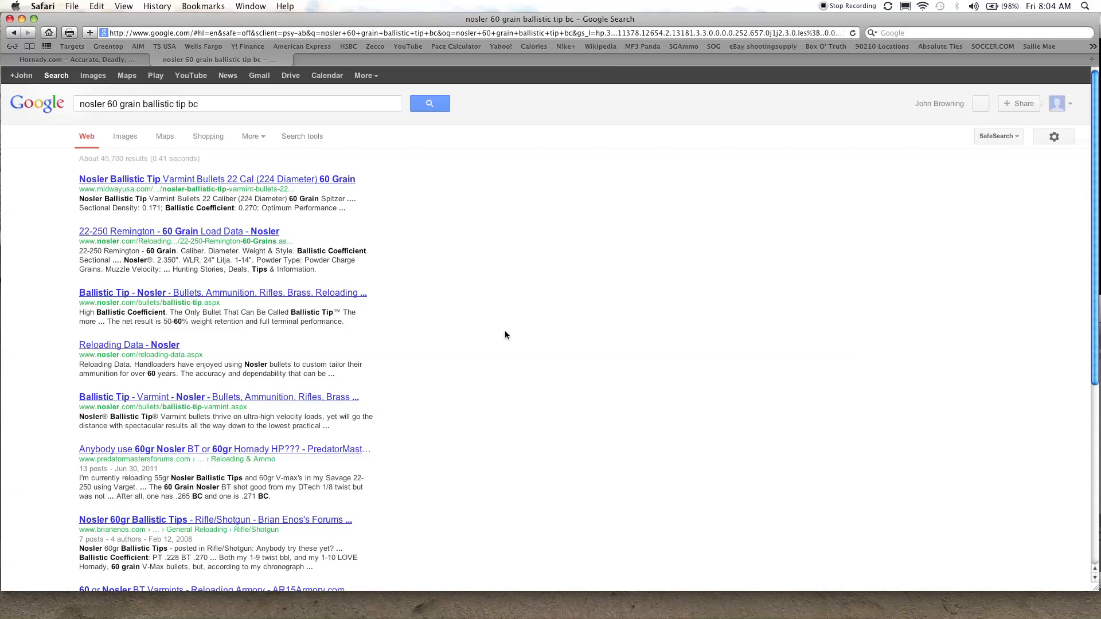
pyautogui.moveTo(437, 314)
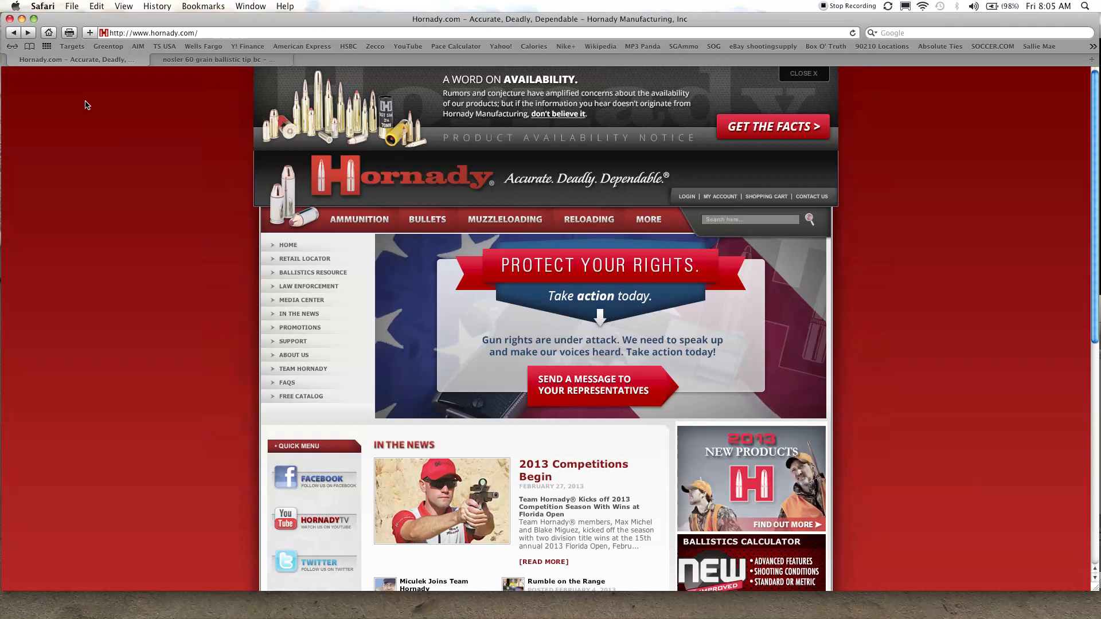
pyautogui.moveTo(89, 139)
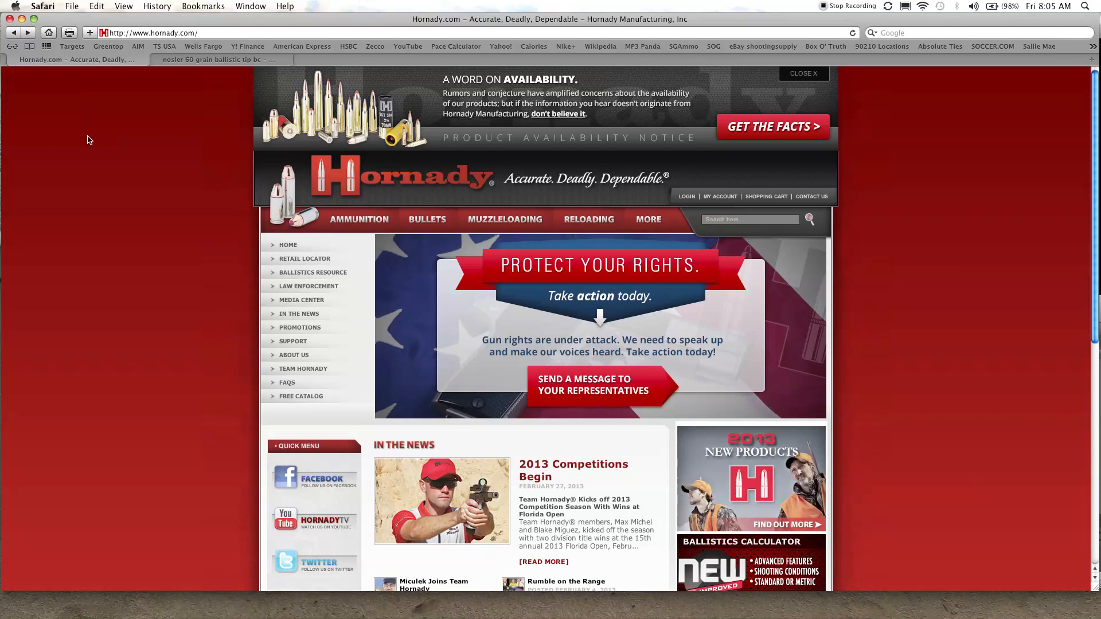
pyautogui.moveTo(193, 243)
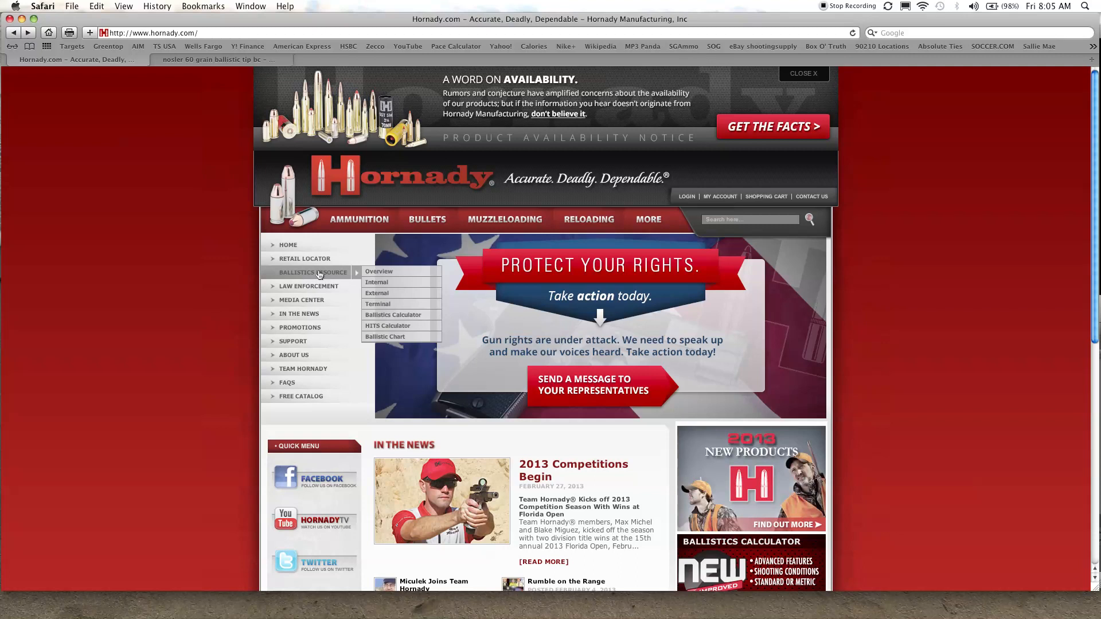
pyautogui.moveTo(320, 274)
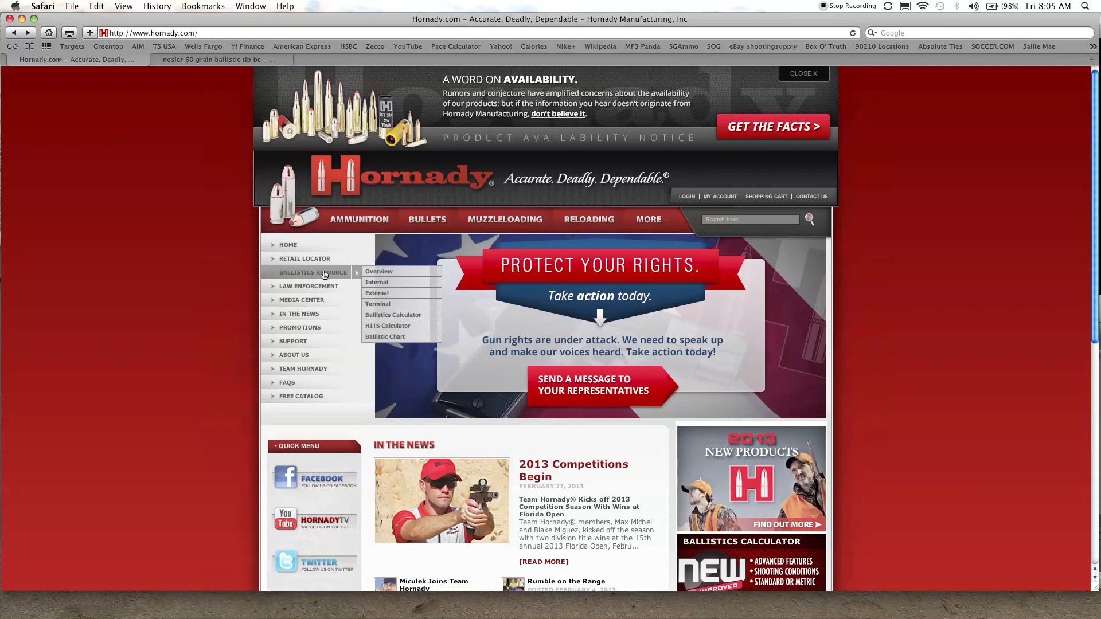
pyautogui.moveTo(400, 304)
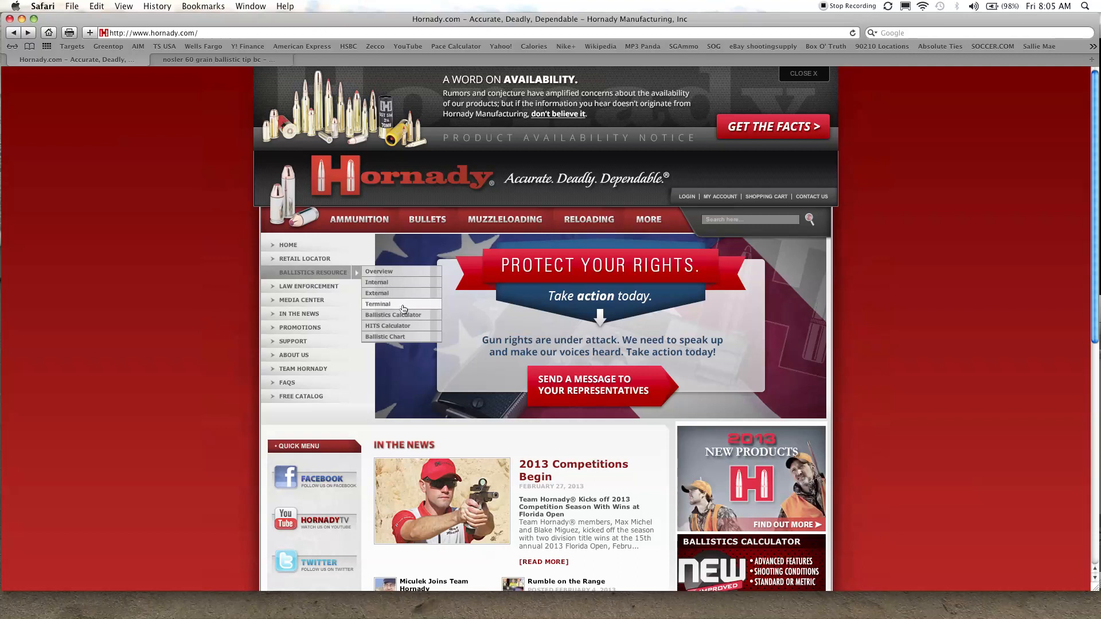
pyautogui.moveTo(393, 314)
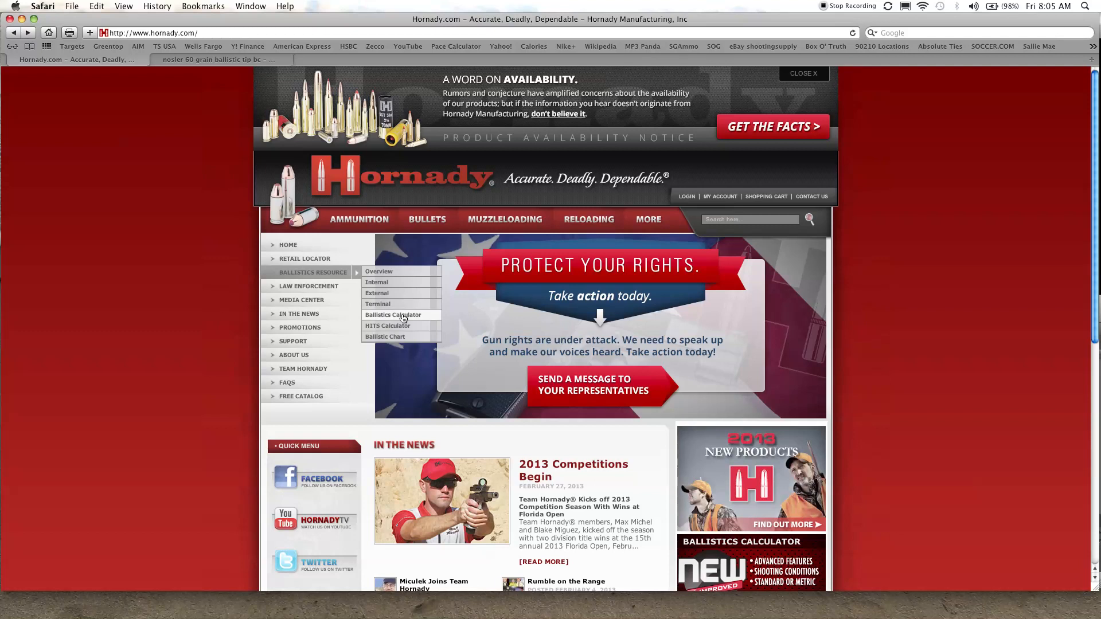
pyautogui.click(393, 314)
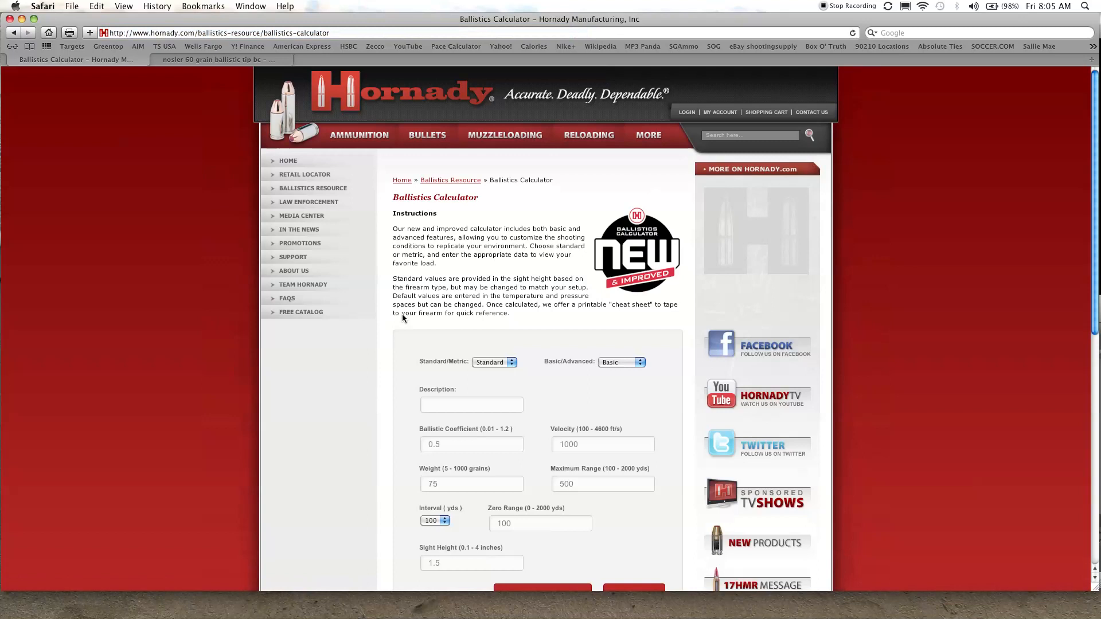
pyautogui.moveTo(480, 279)
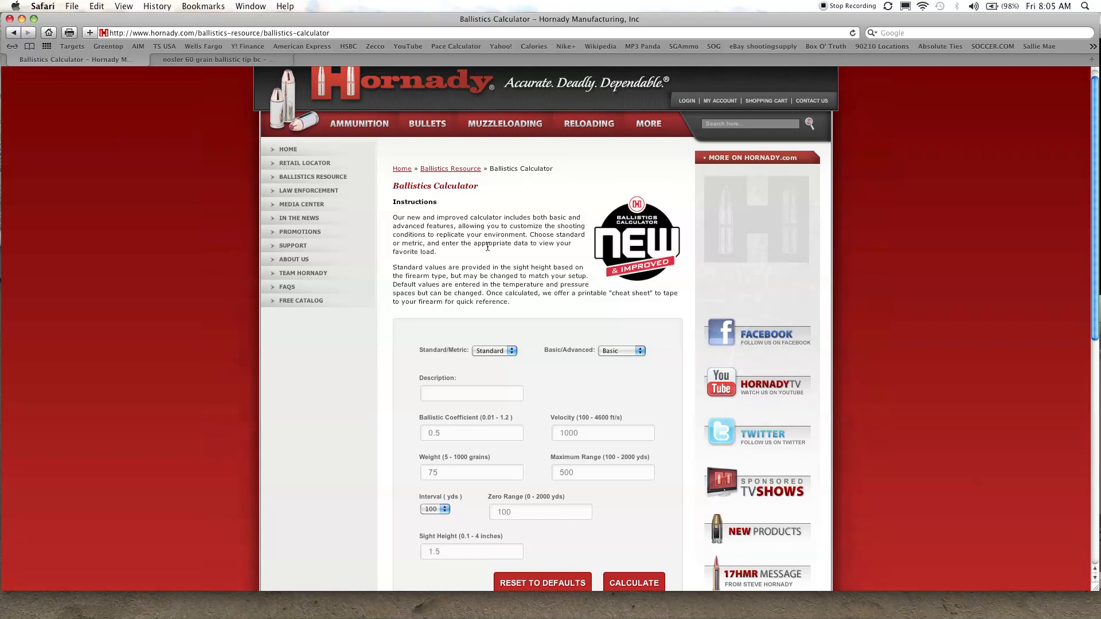
pyautogui.scroll(-3)
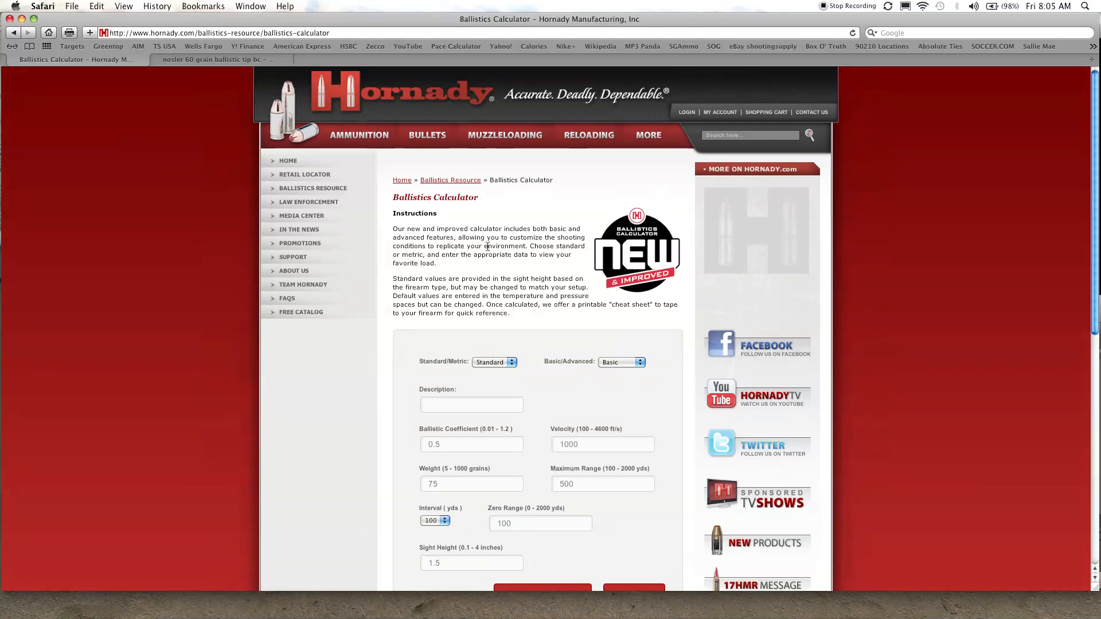
pyautogui.scroll(-3)
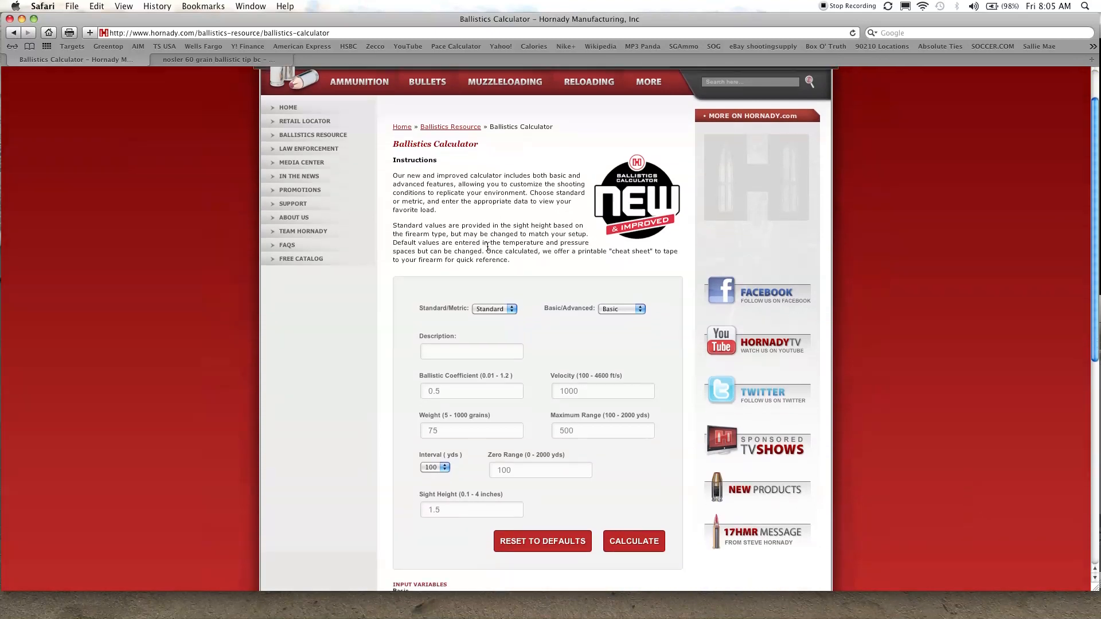
pyautogui.scroll(-3)
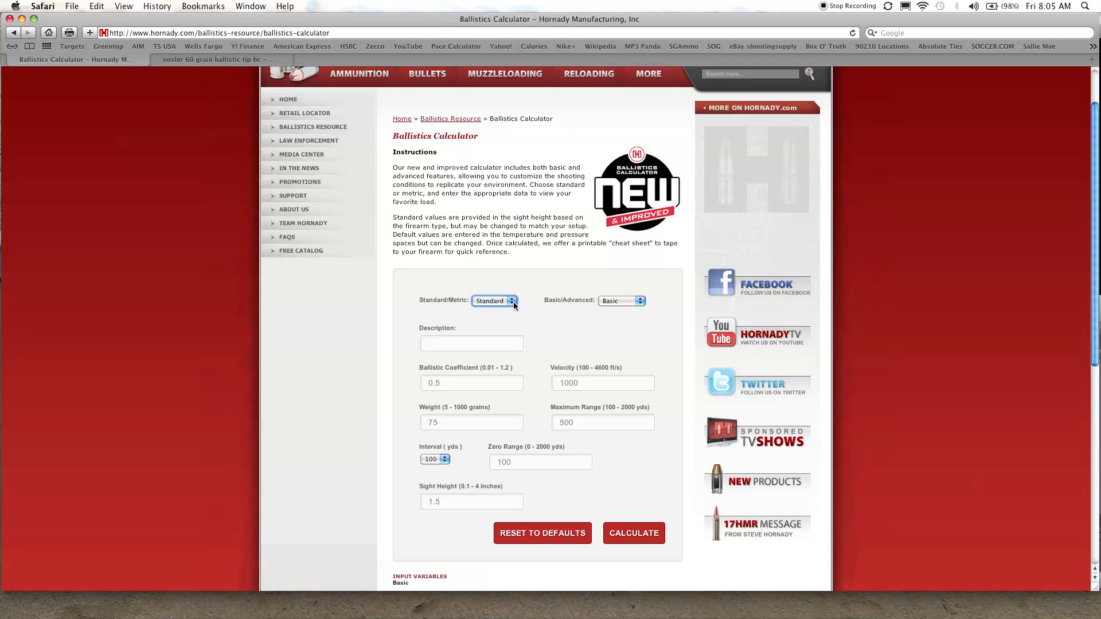
pyautogui.moveTo(641, 317)
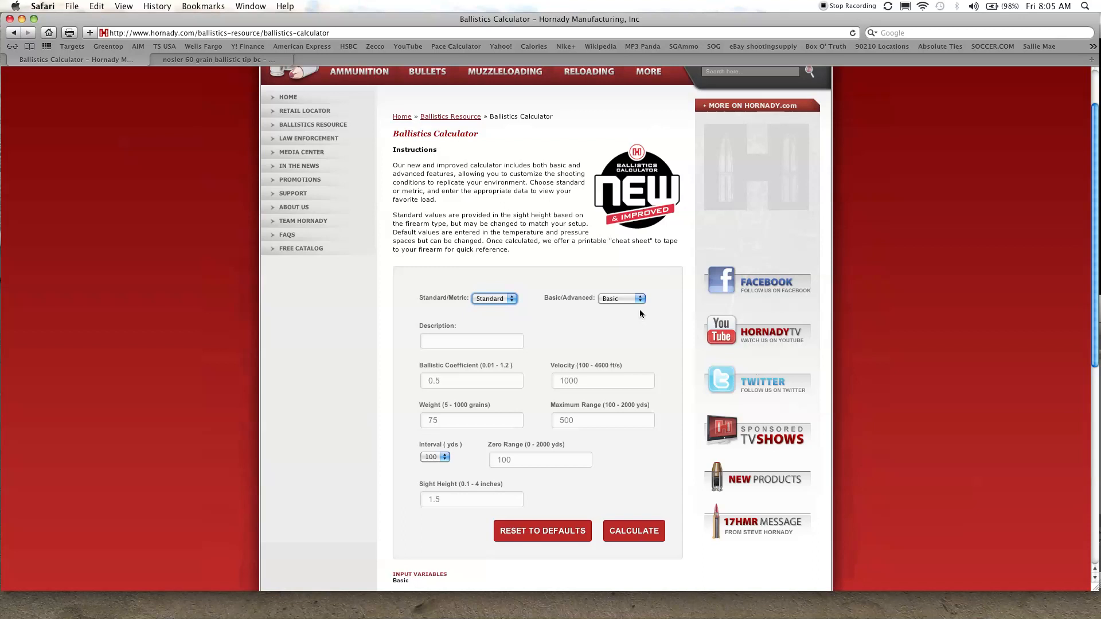
pyautogui.click(621, 298)
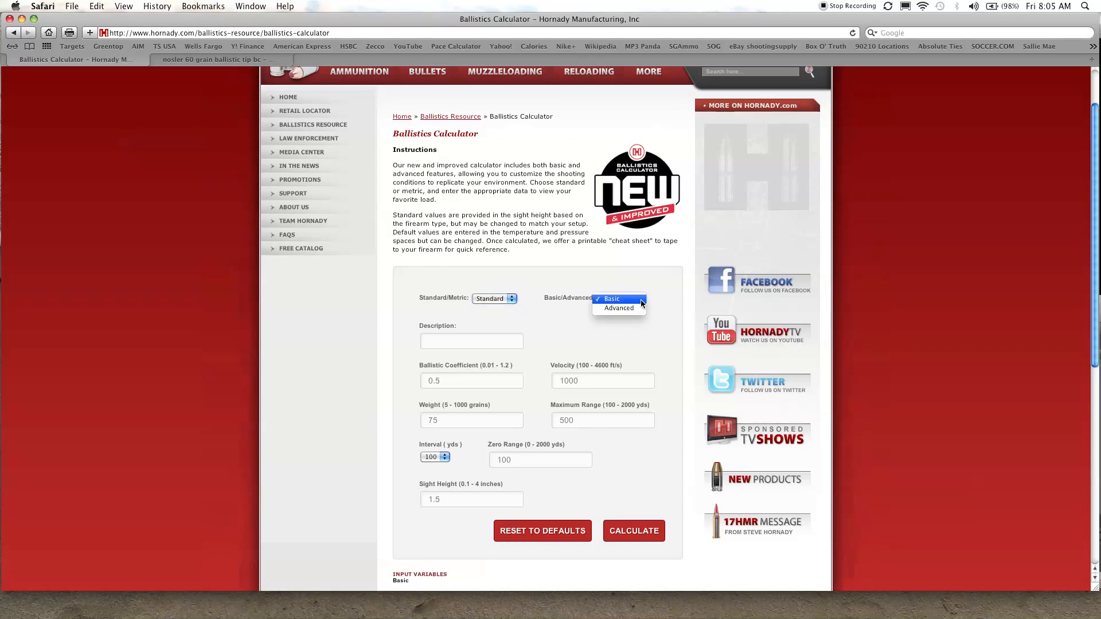
pyautogui.click(618, 307)
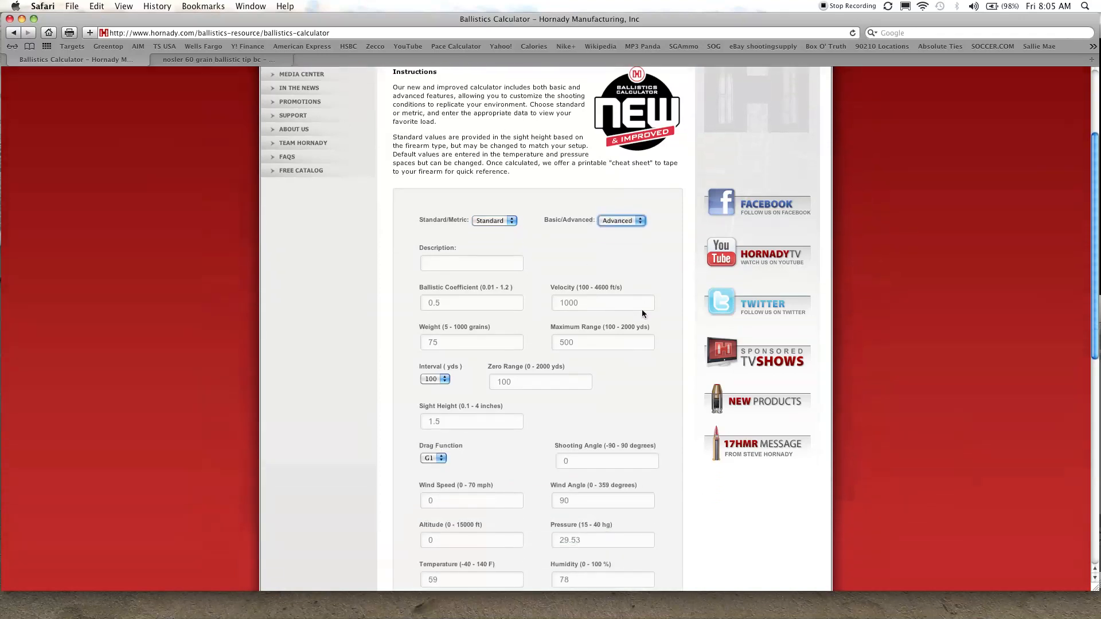
pyautogui.scroll(-3)
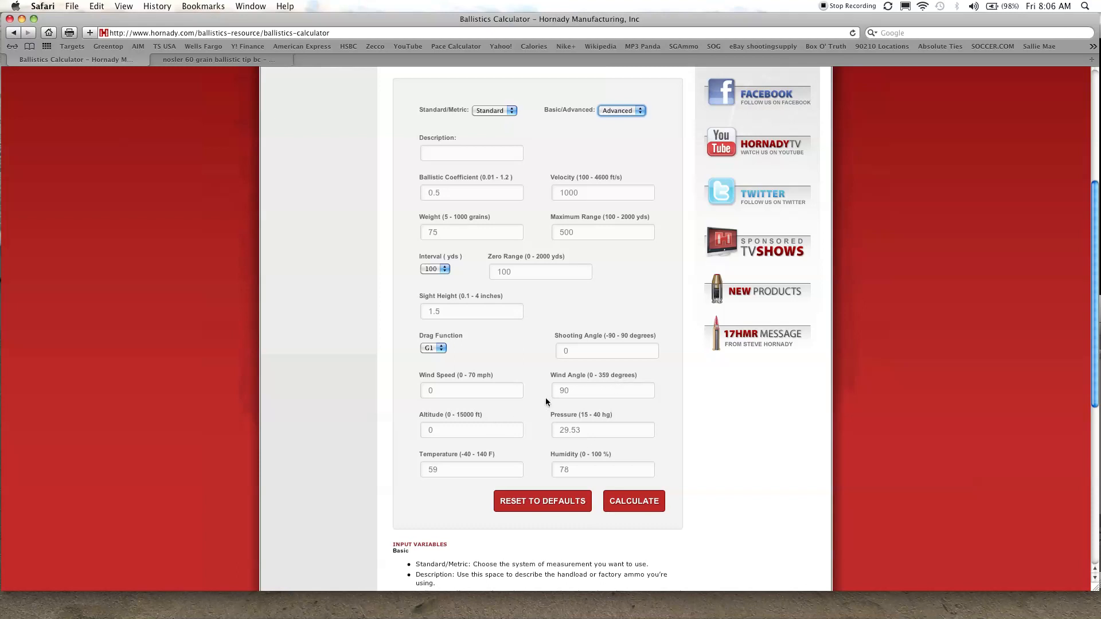
pyautogui.moveTo(535, 405)
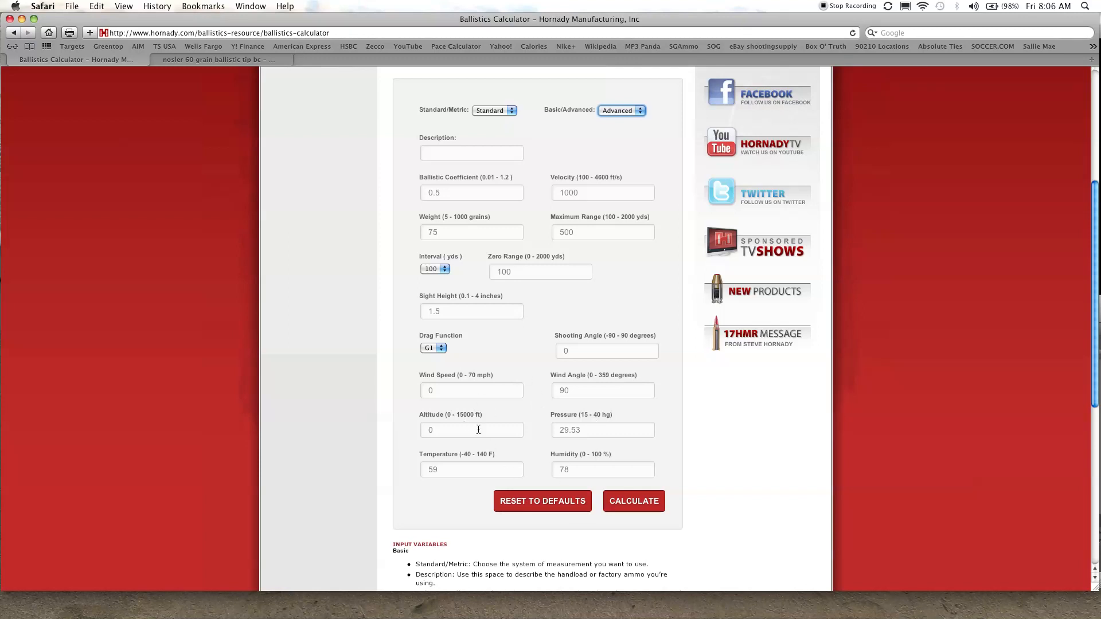
pyautogui.moveTo(572, 412)
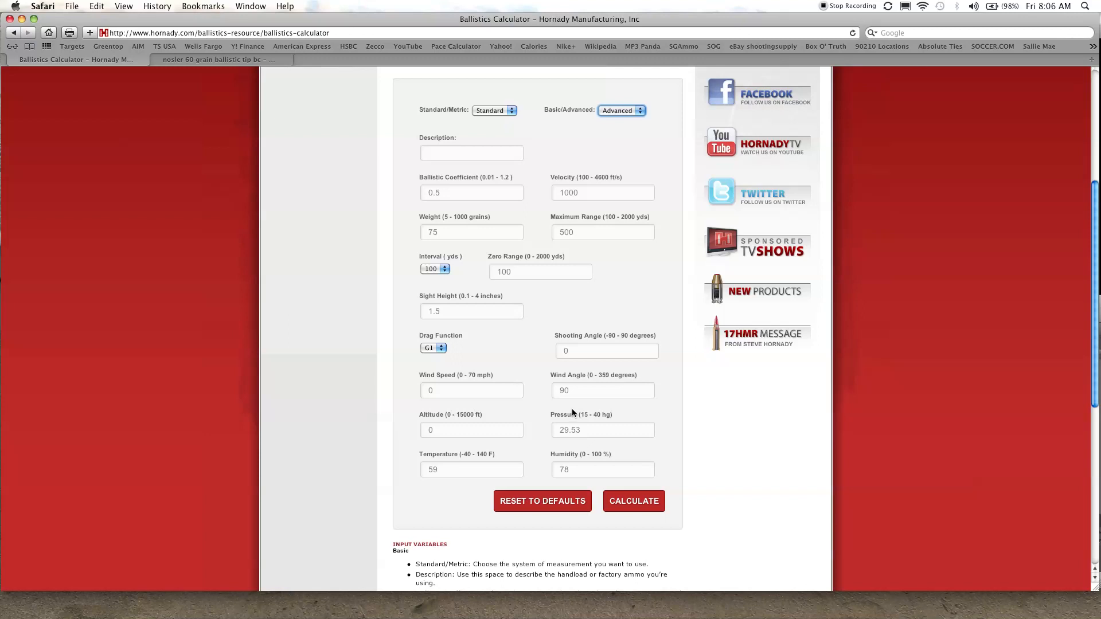
pyautogui.click(620, 110)
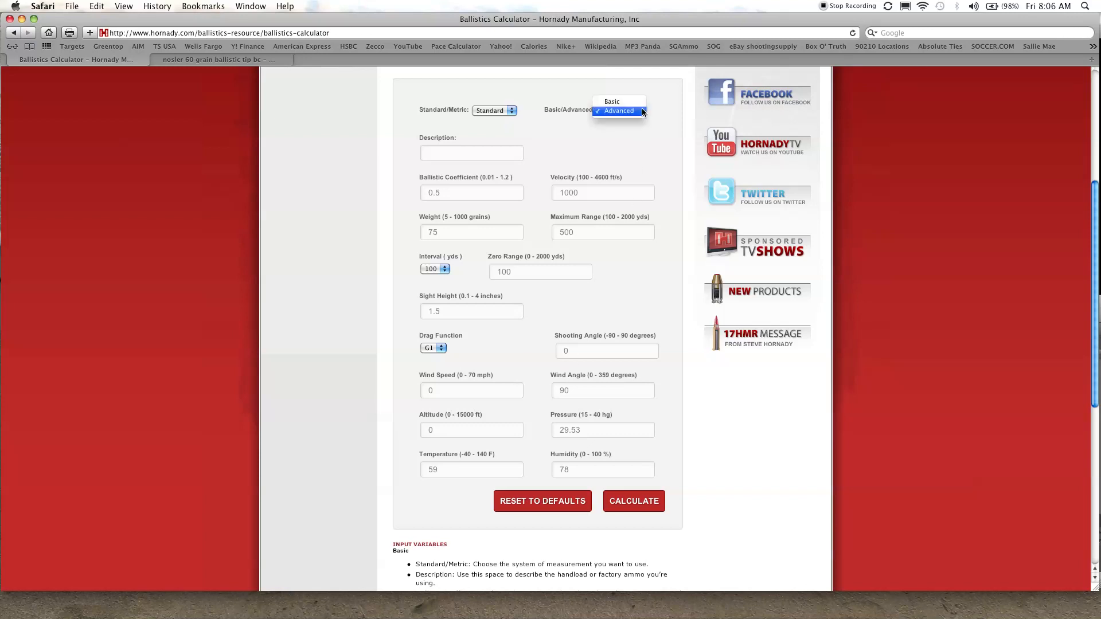
pyautogui.click(612, 101)
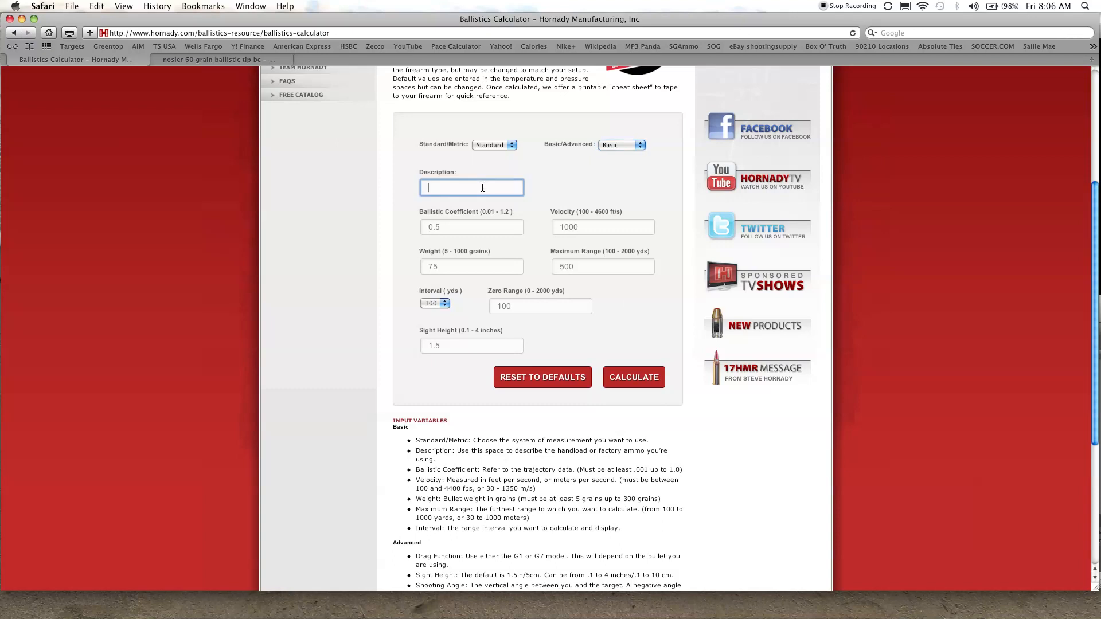
# Enter the .22 bullet diameter, ballistic coefficient and 289x muzzle velocity values for the .223 Rem load
pyautogui.write('.223 Rem')
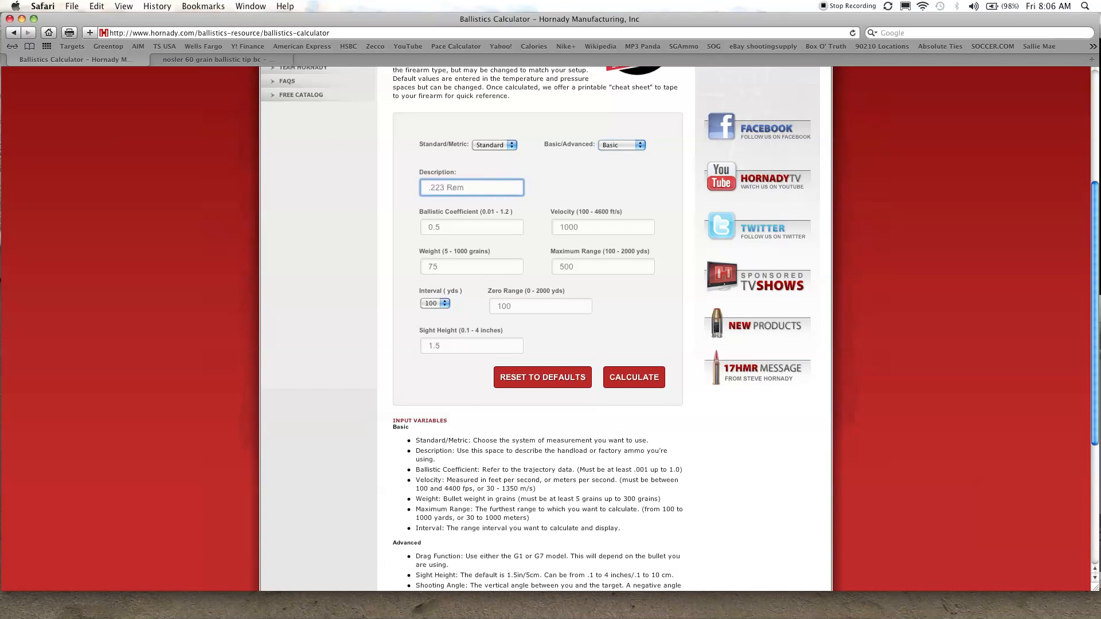
pyautogui.click(472, 227)
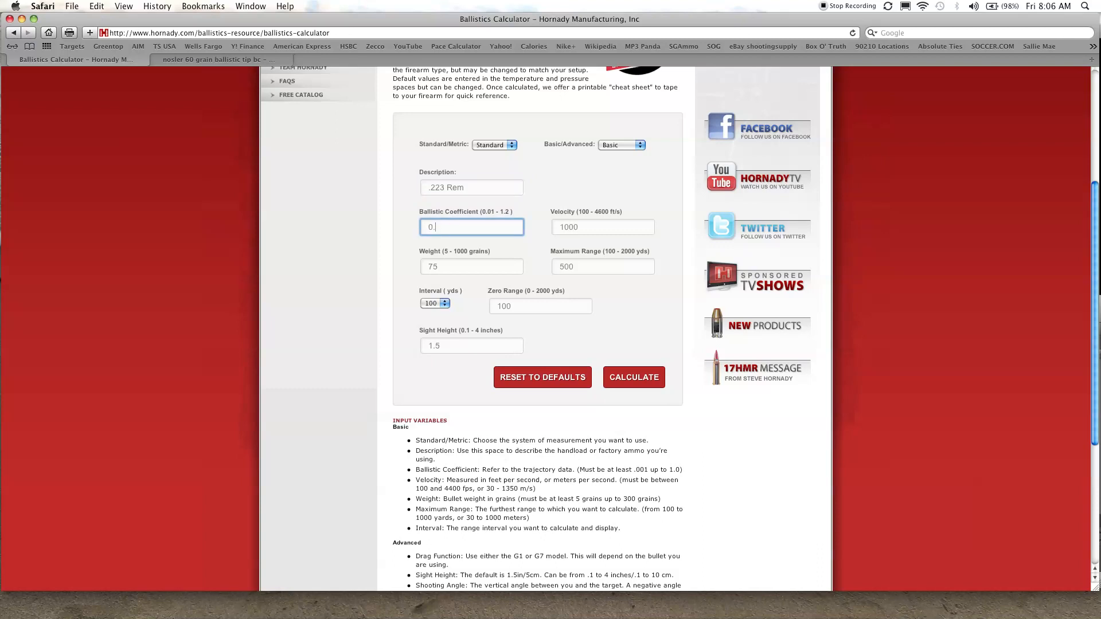
pyautogui.write('270')
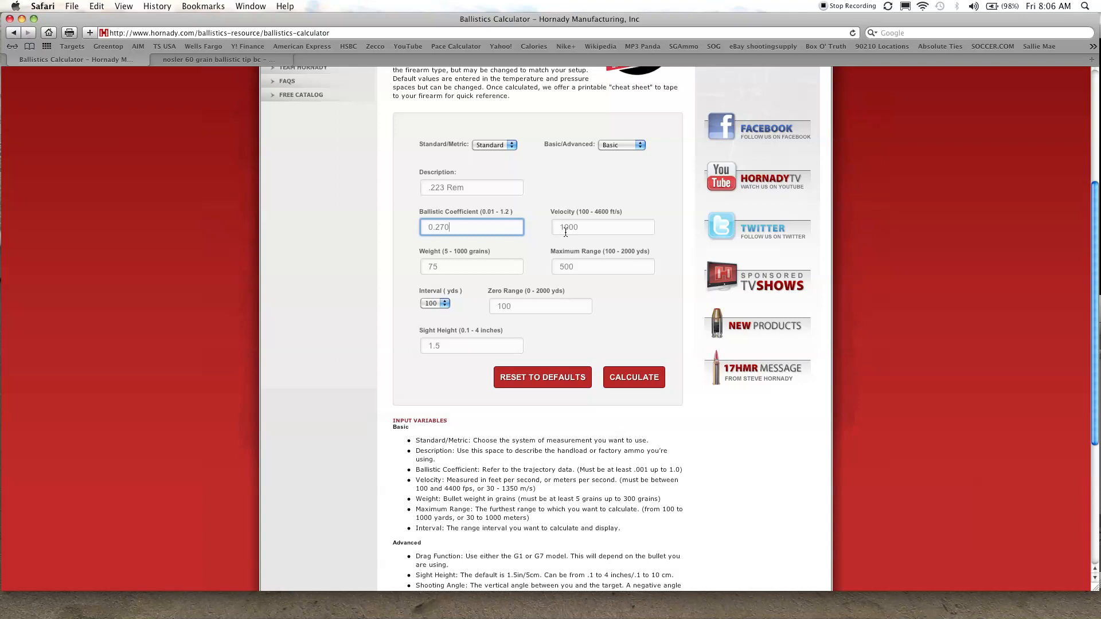
pyautogui.click(602, 227)
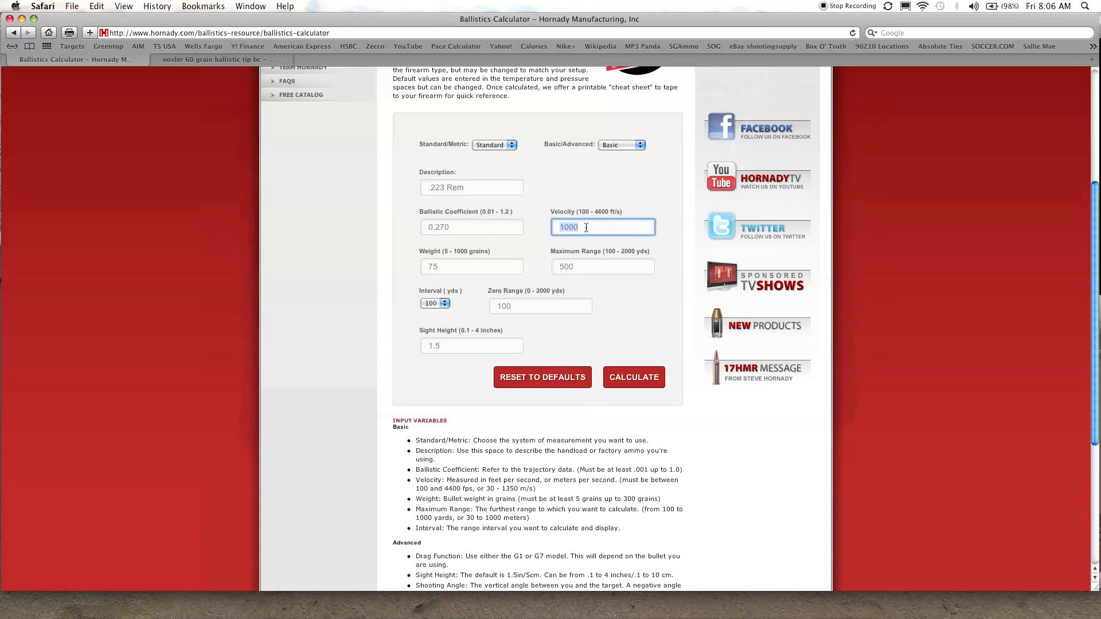
pyautogui.write('2893')
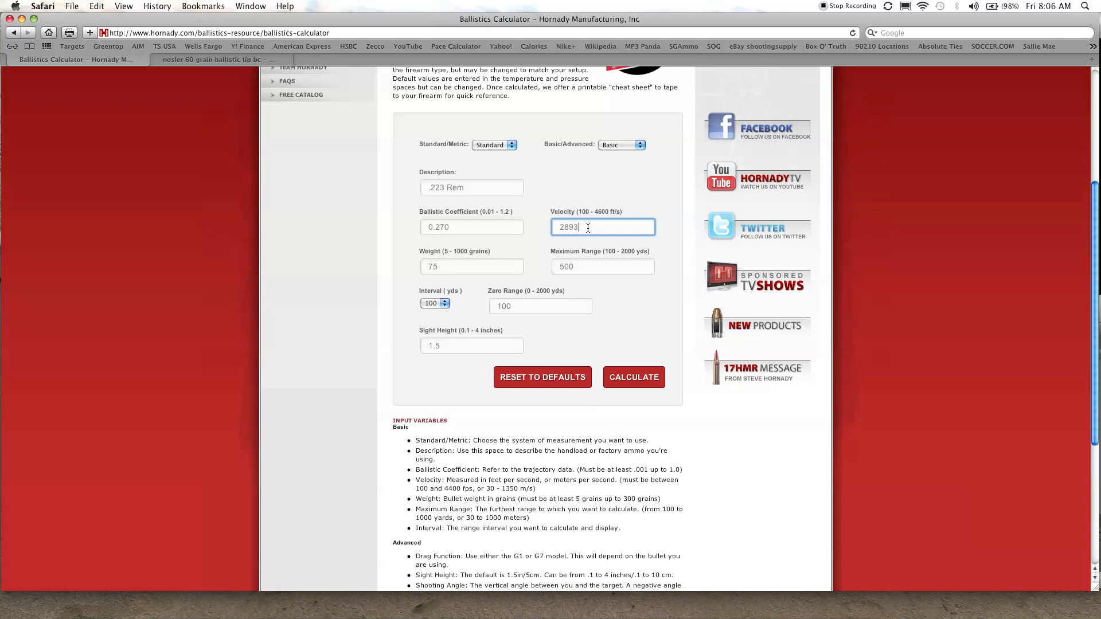
# Set bullet weight 60 gr, maximum range 600 yd, keep the 100-yard interval, and calculate
pyautogui.click(472, 266)
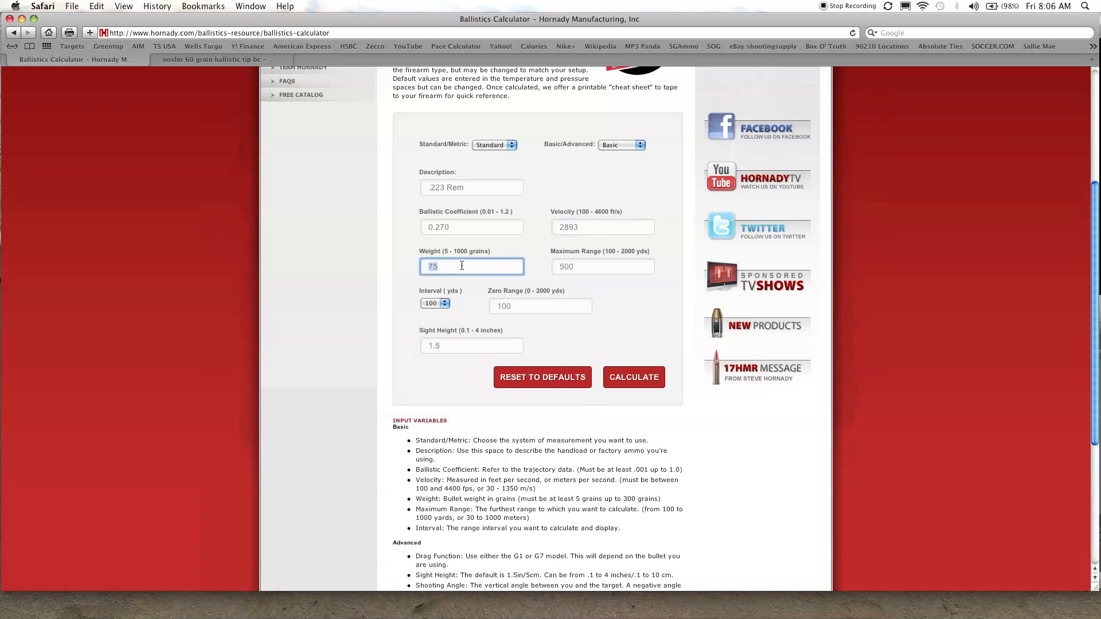
pyautogui.write('60')
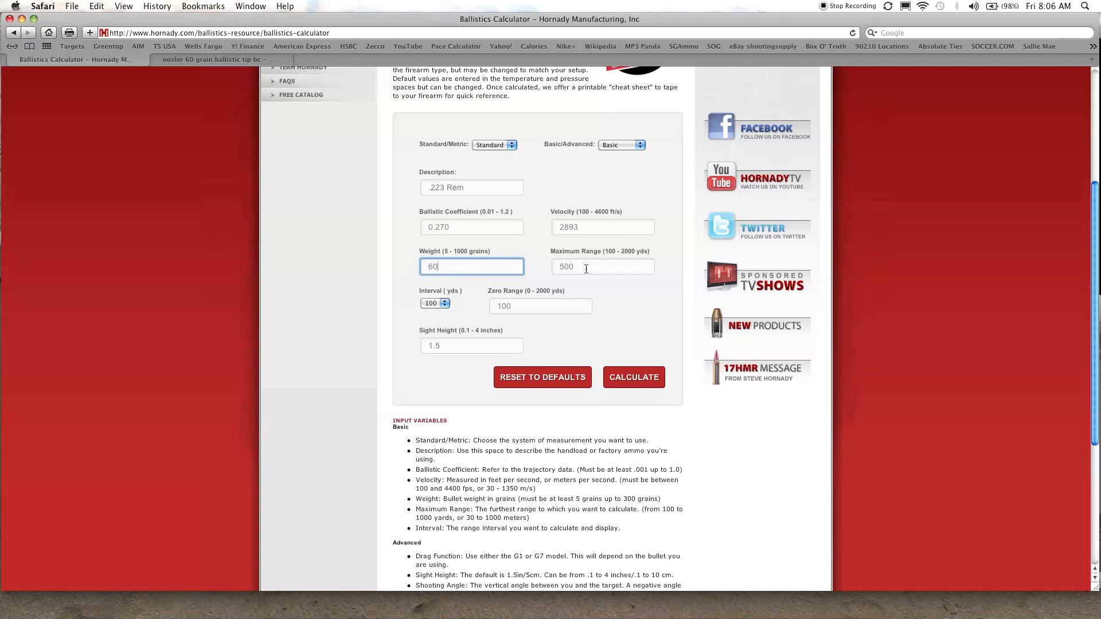
pyautogui.click(602, 266)
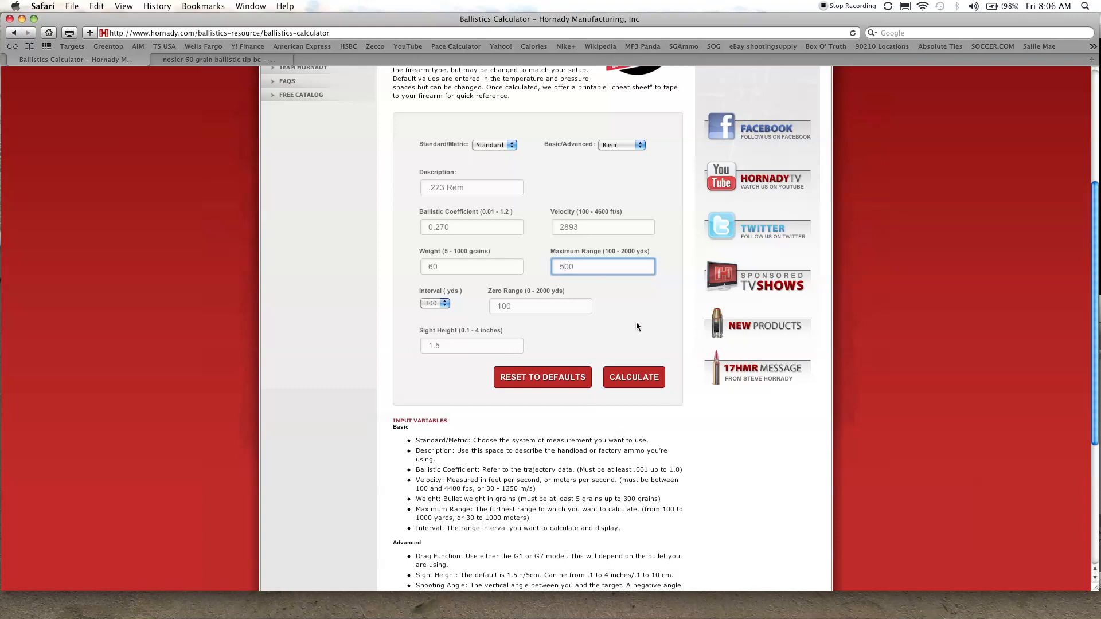
pyautogui.moveTo(641, 249)
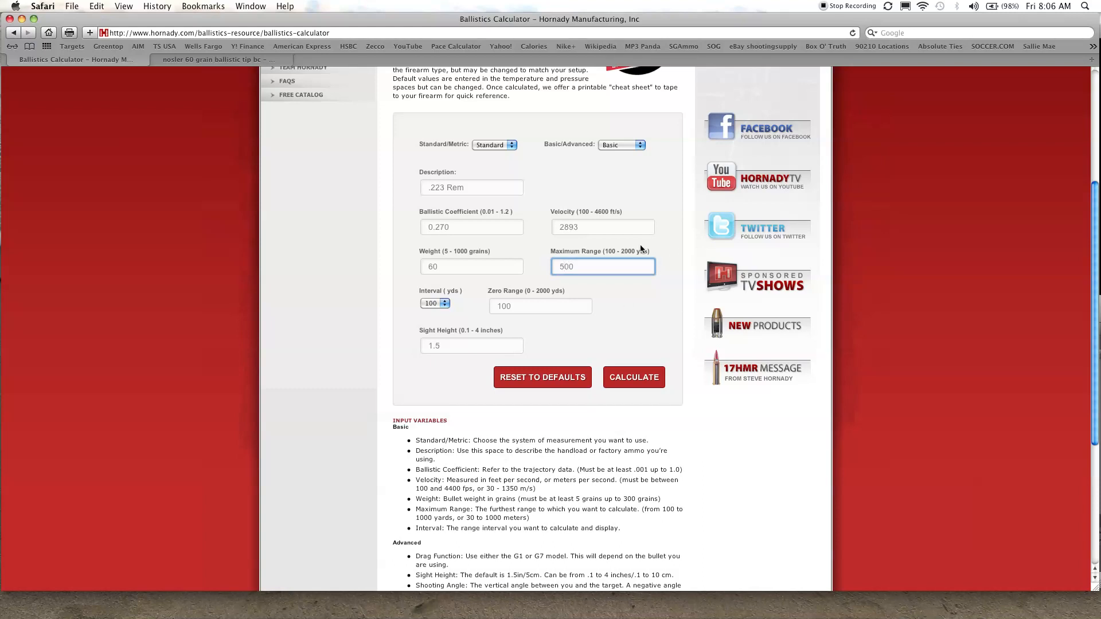
pyautogui.moveTo(652, 298)
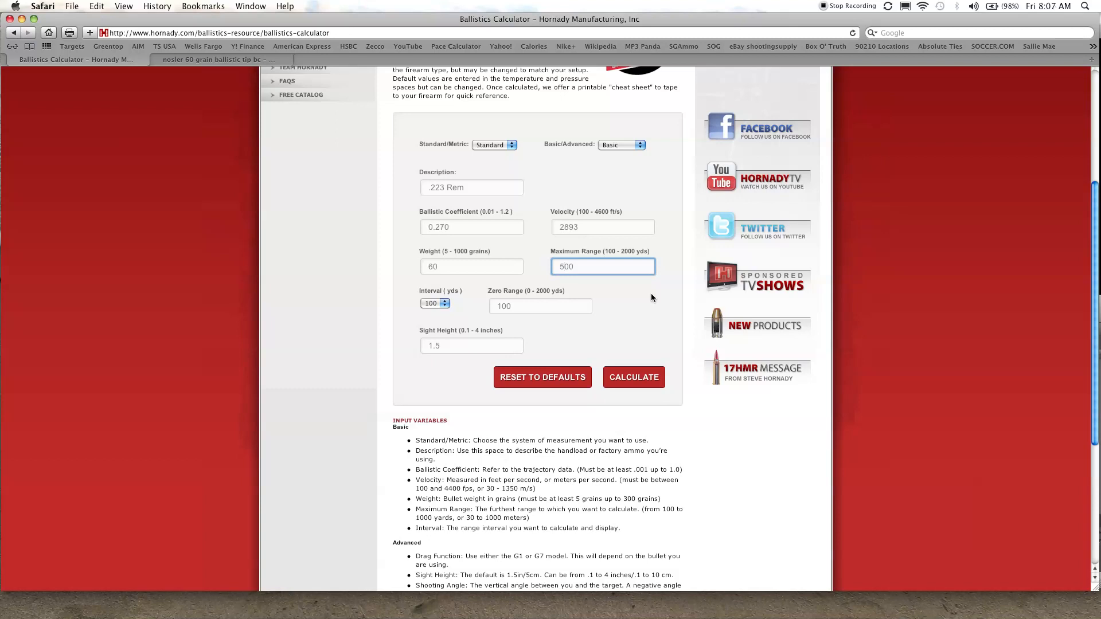
pyautogui.write('600')
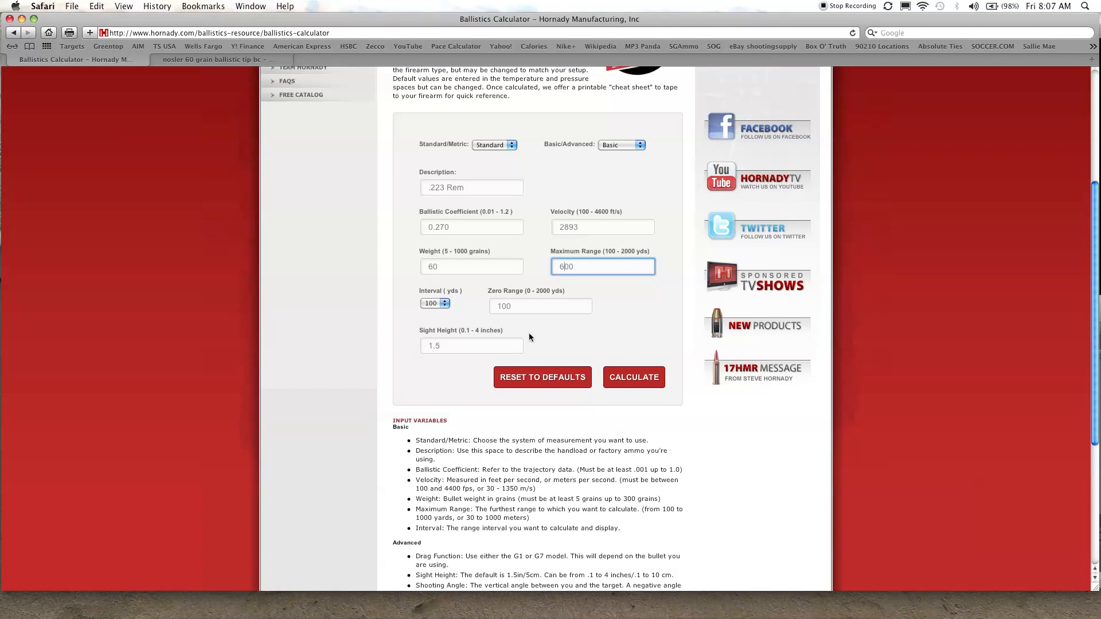
pyautogui.click(433, 303)
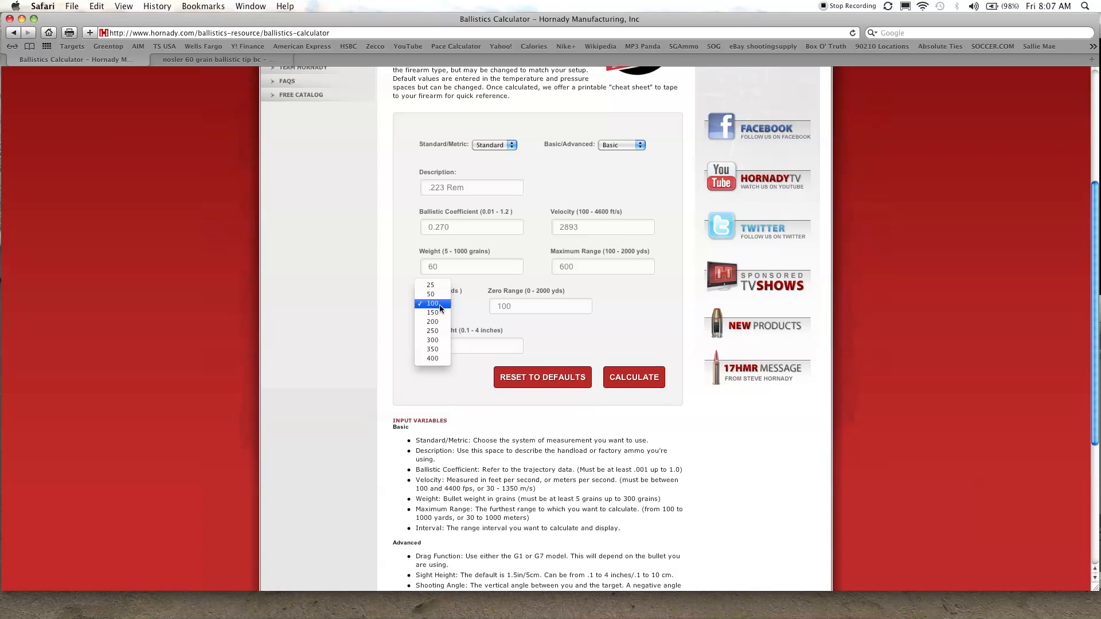
pyautogui.click(433, 303)
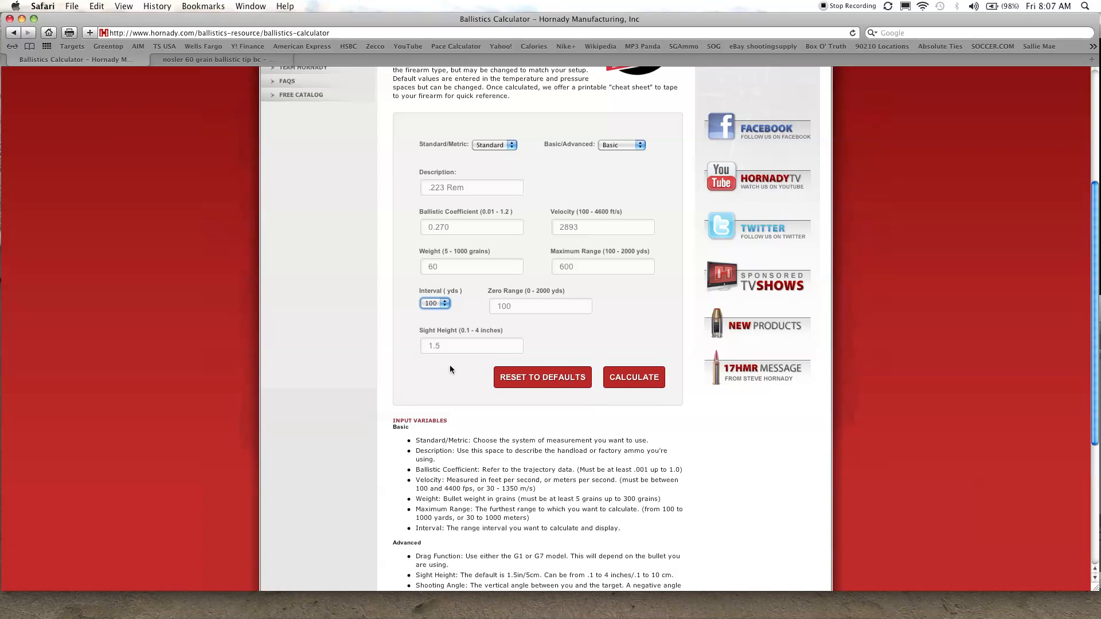
pyautogui.moveTo(638, 398)
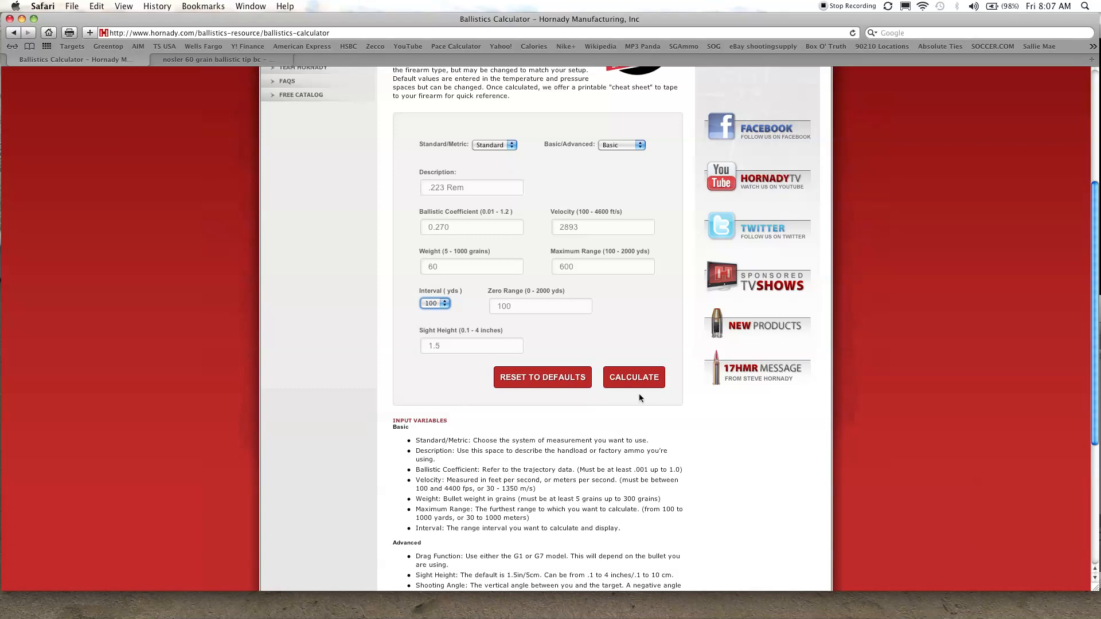
pyautogui.click(633, 378)
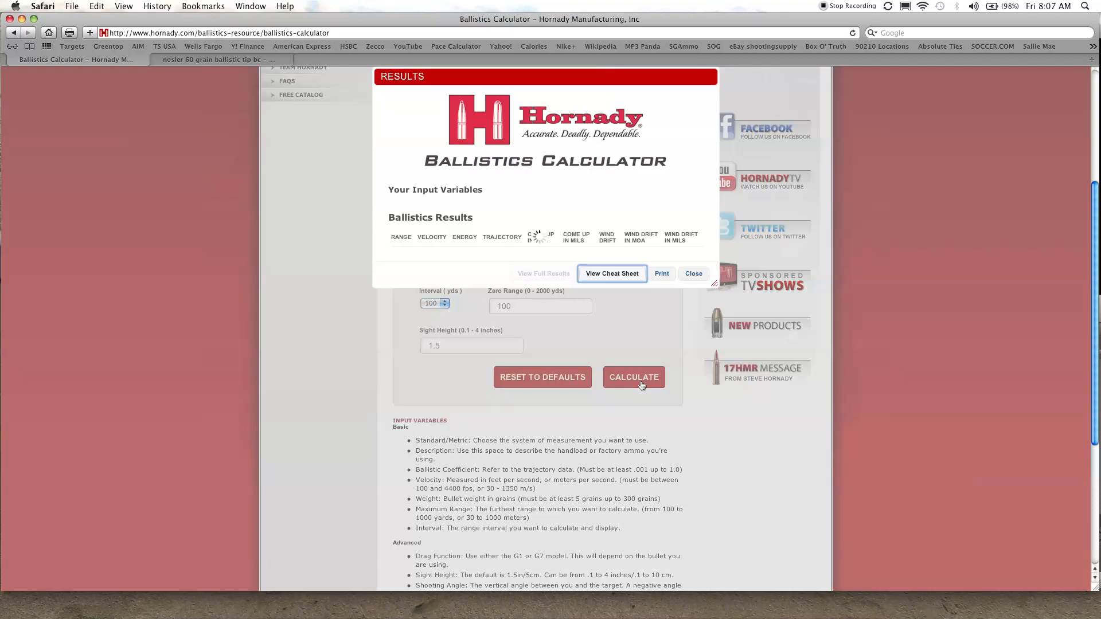
# Let the .223 Rem trajectory table load from muzzle to 600 yards and review it
pyautogui.click(633, 377)
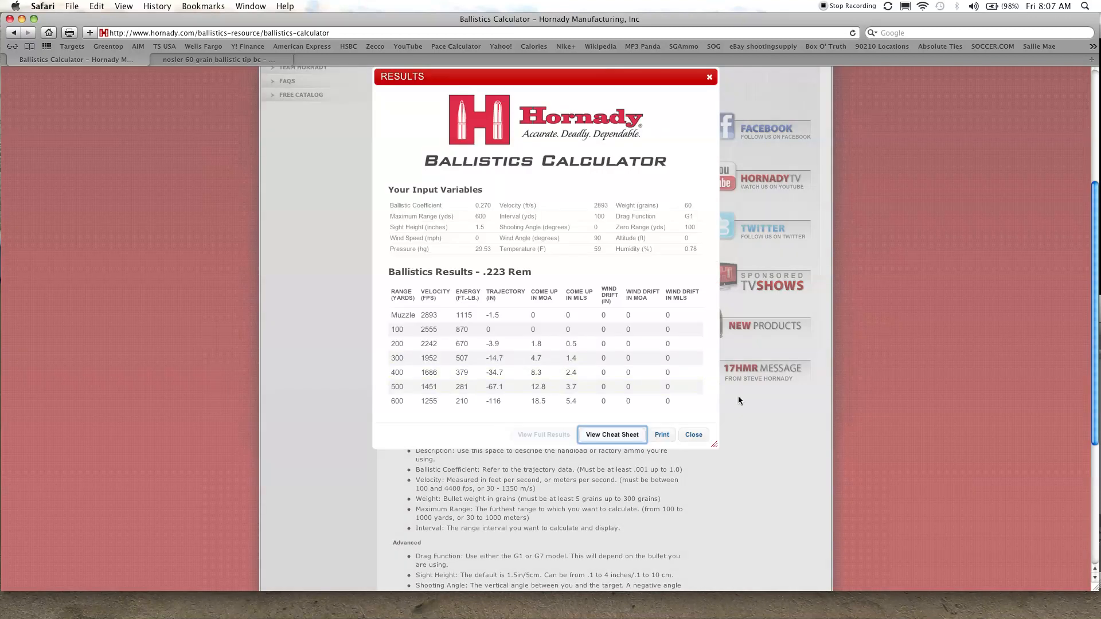
pyautogui.moveTo(846, 443)
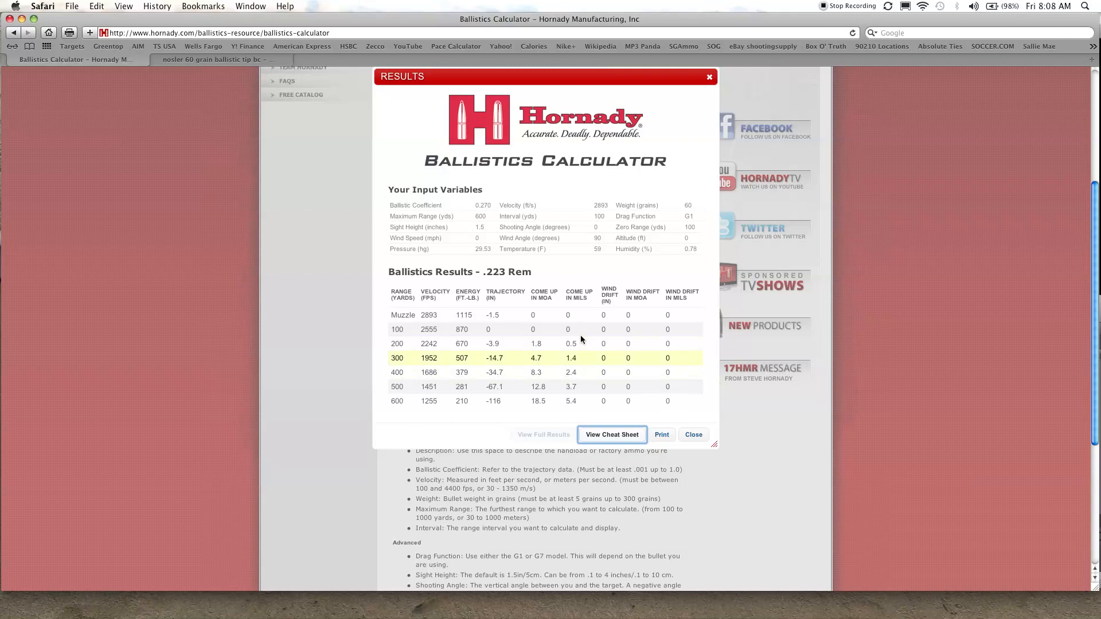
pyautogui.moveTo(507, 208)
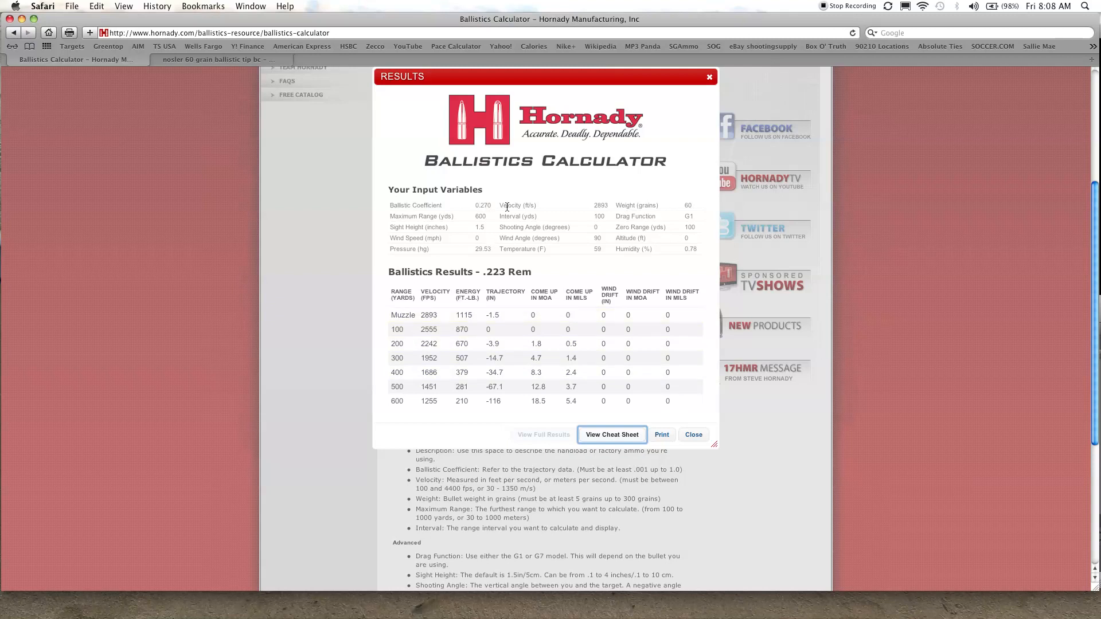
pyautogui.moveTo(450, 215)
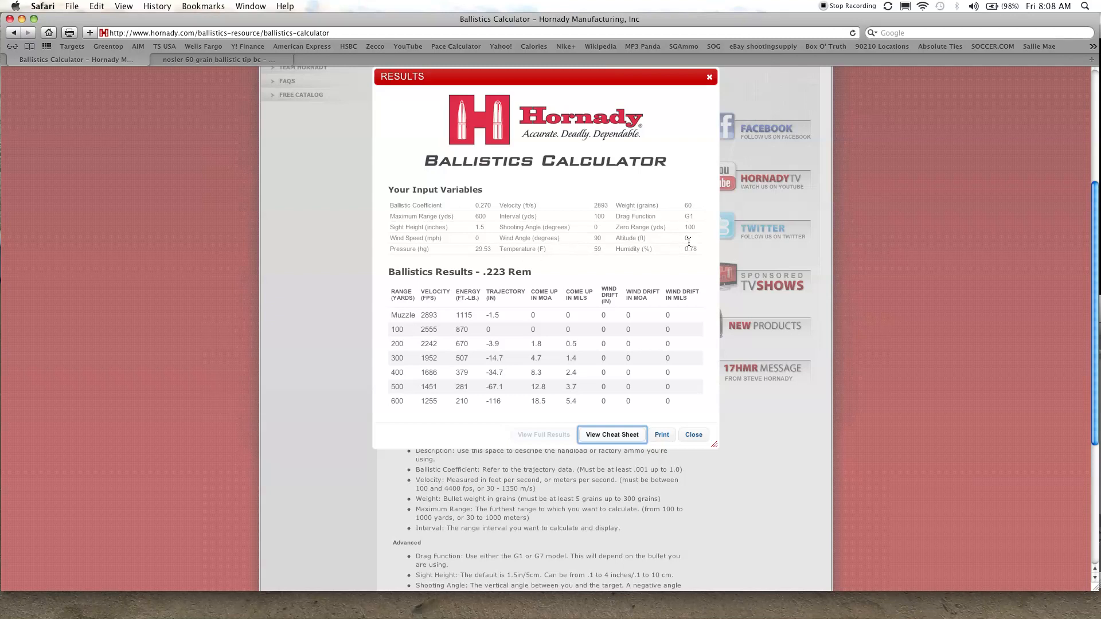
pyautogui.moveTo(628, 264)
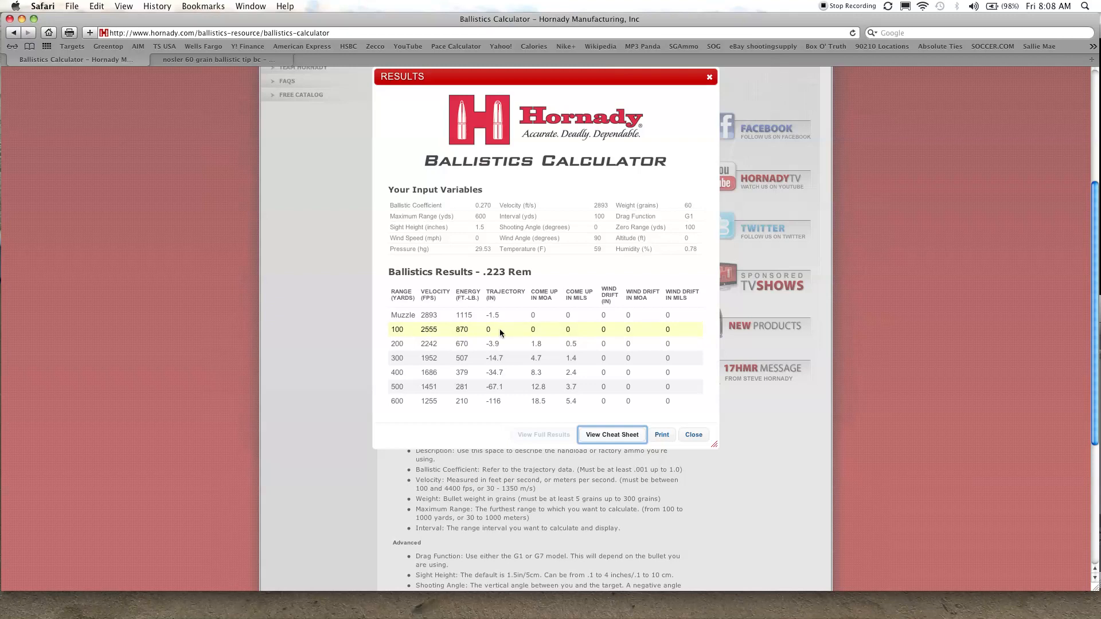
pyautogui.moveTo(489, 329)
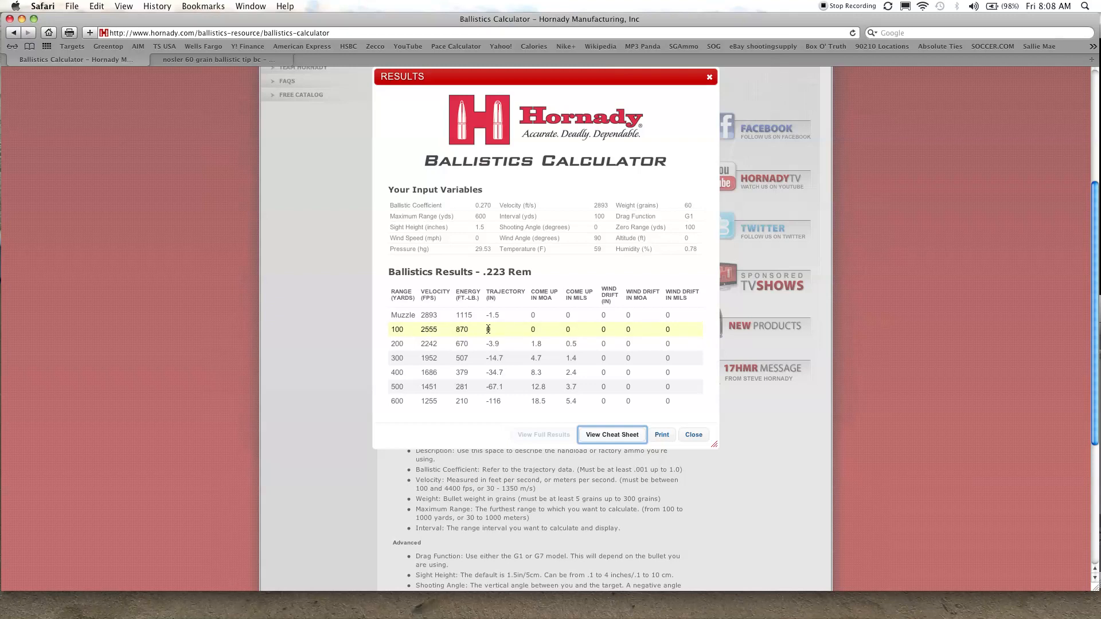
pyautogui.moveTo(493, 330)
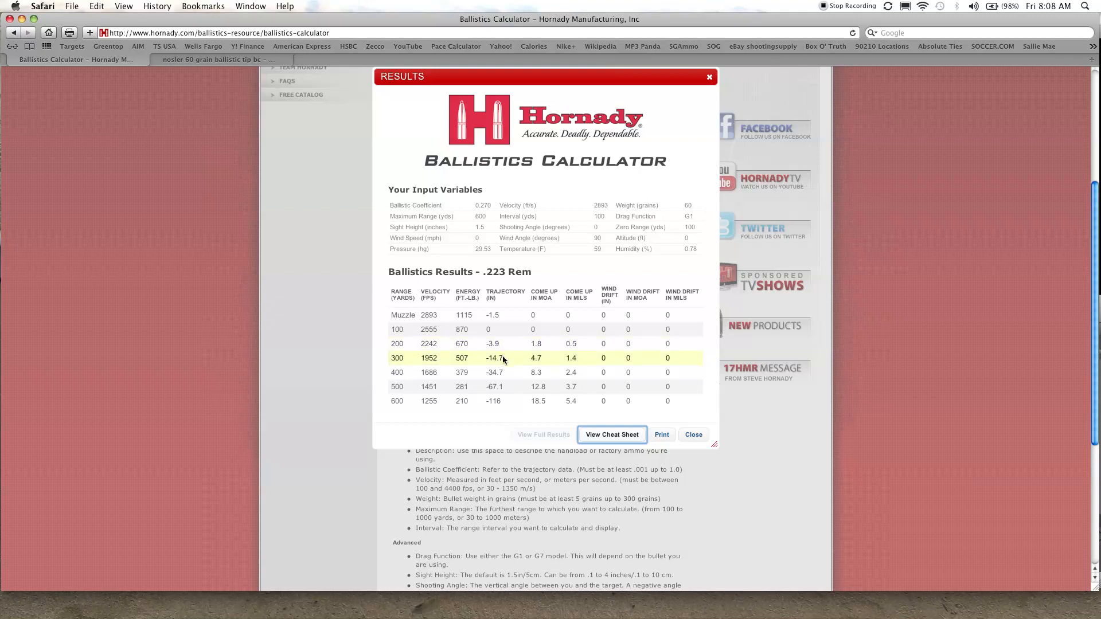
pyautogui.moveTo(495, 401)
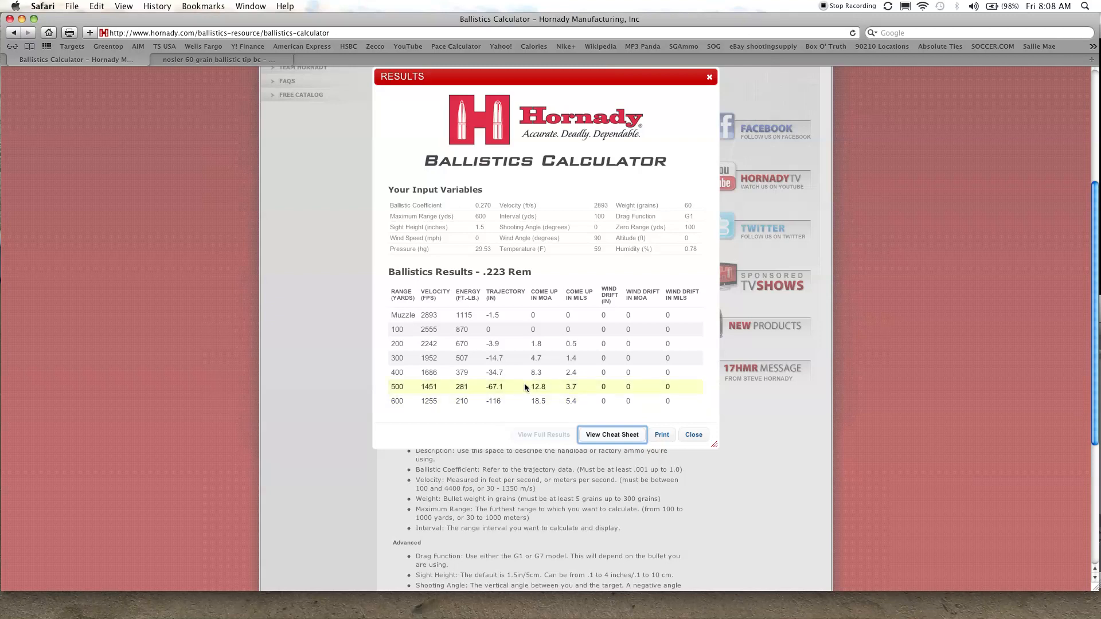
pyautogui.moveTo(537, 342)
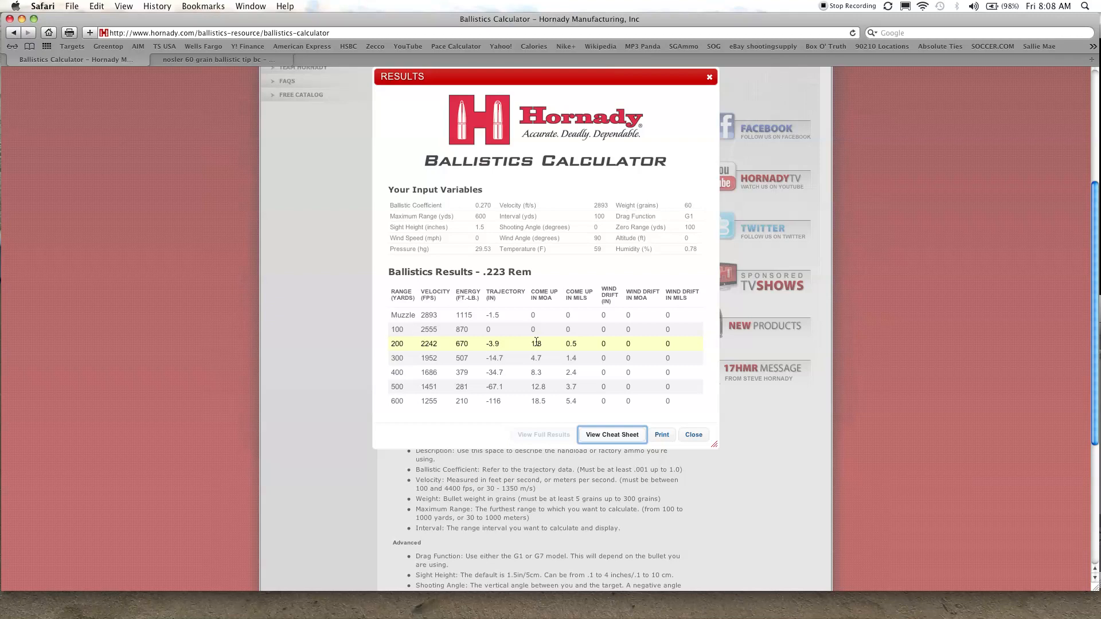
pyautogui.moveTo(537, 343)
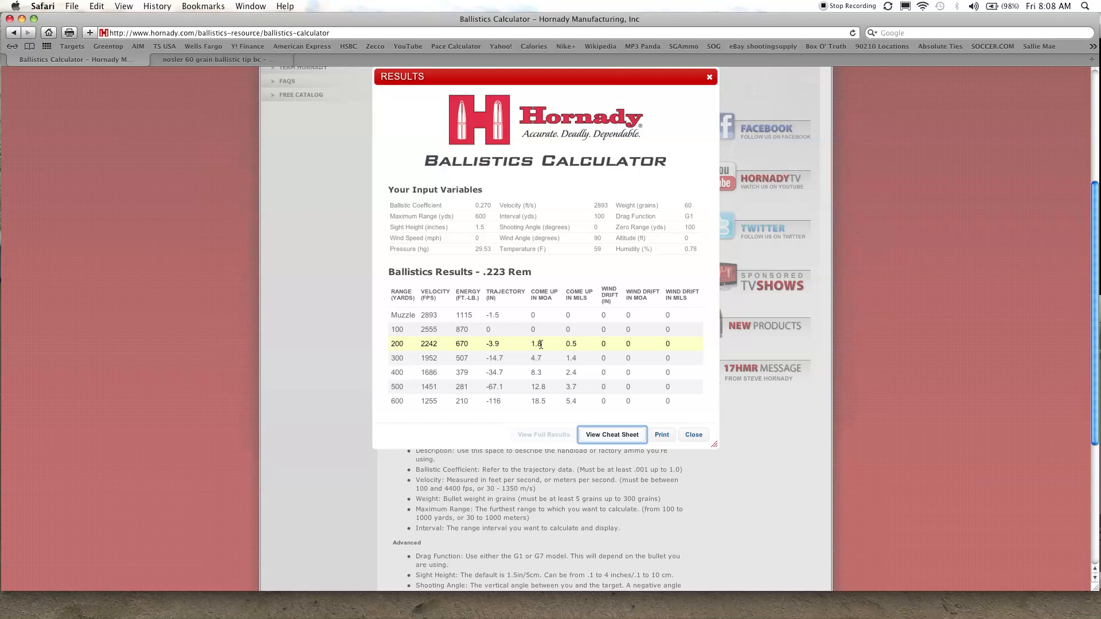
pyautogui.moveTo(539, 344)
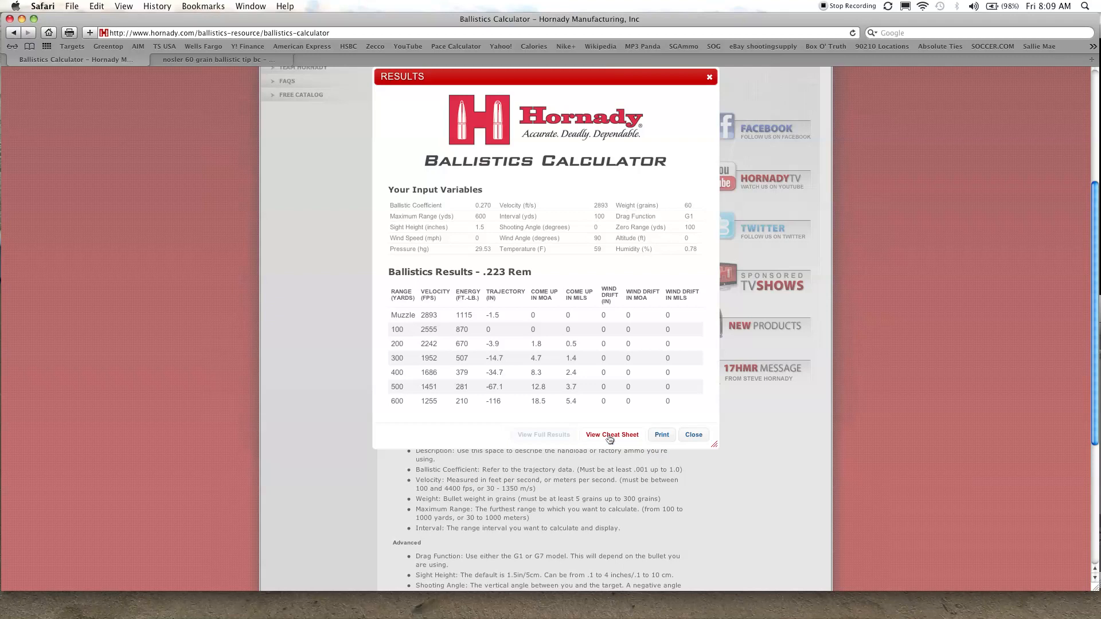
# Show the cheat sheet, close the results, and recalculate so table and cheat sheet appear together
pyautogui.click(611, 434)
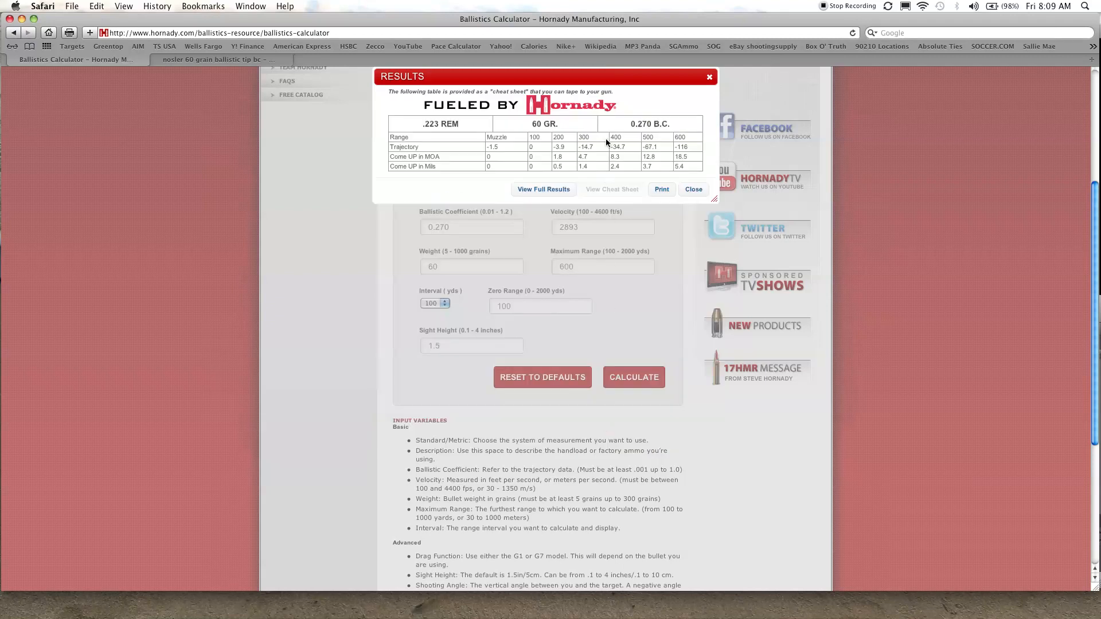
pyautogui.moveTo(600, 149)
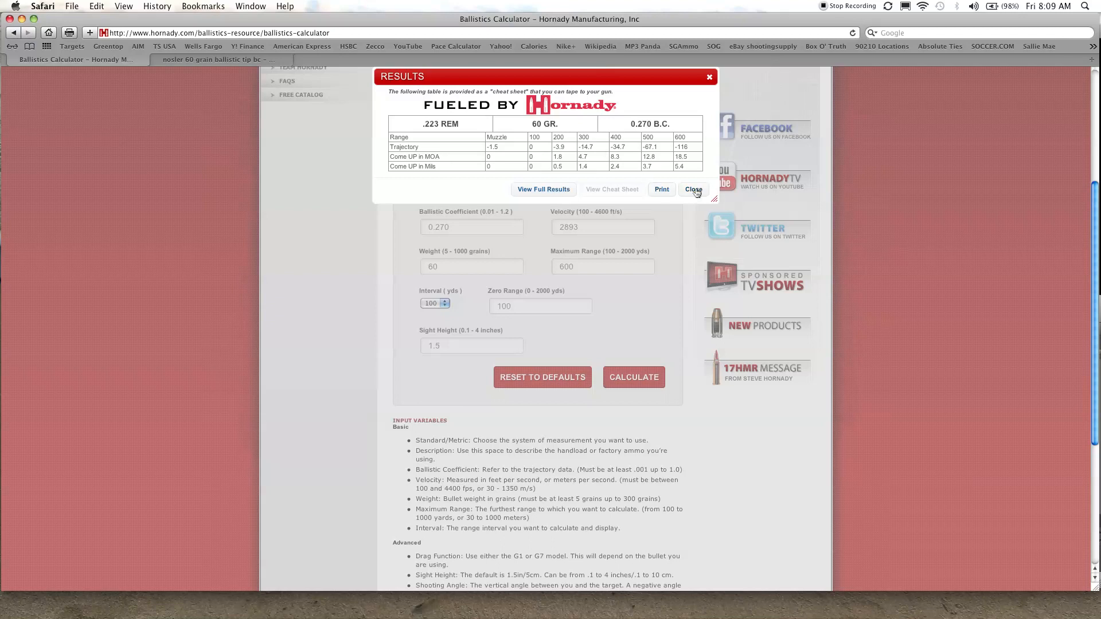
pyautogui.click(693, 190)
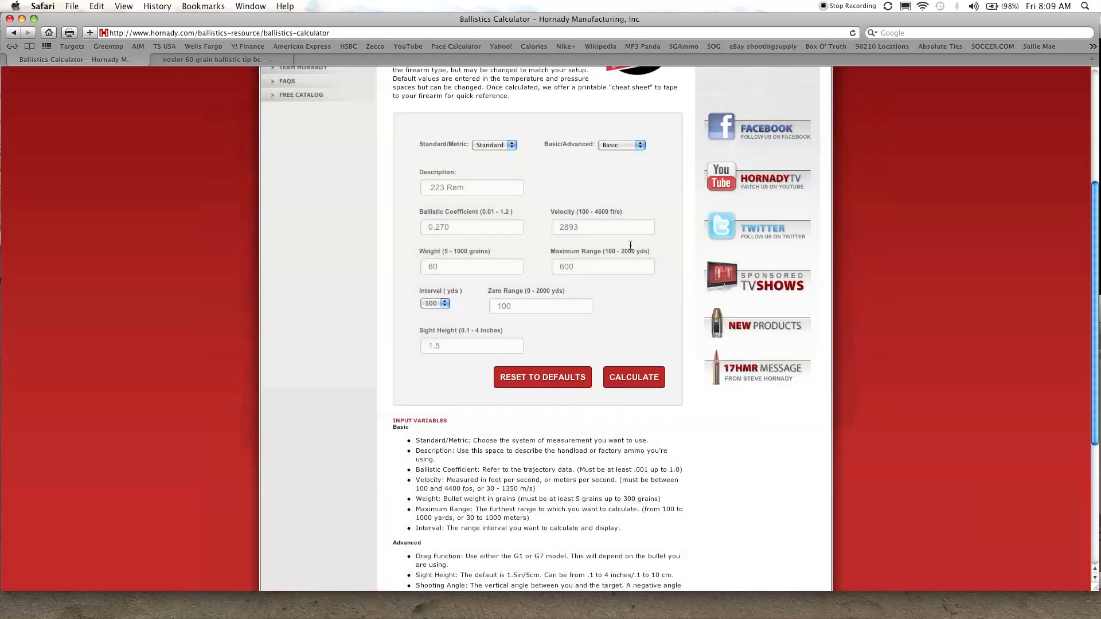
pyautogui.click(633, 378)
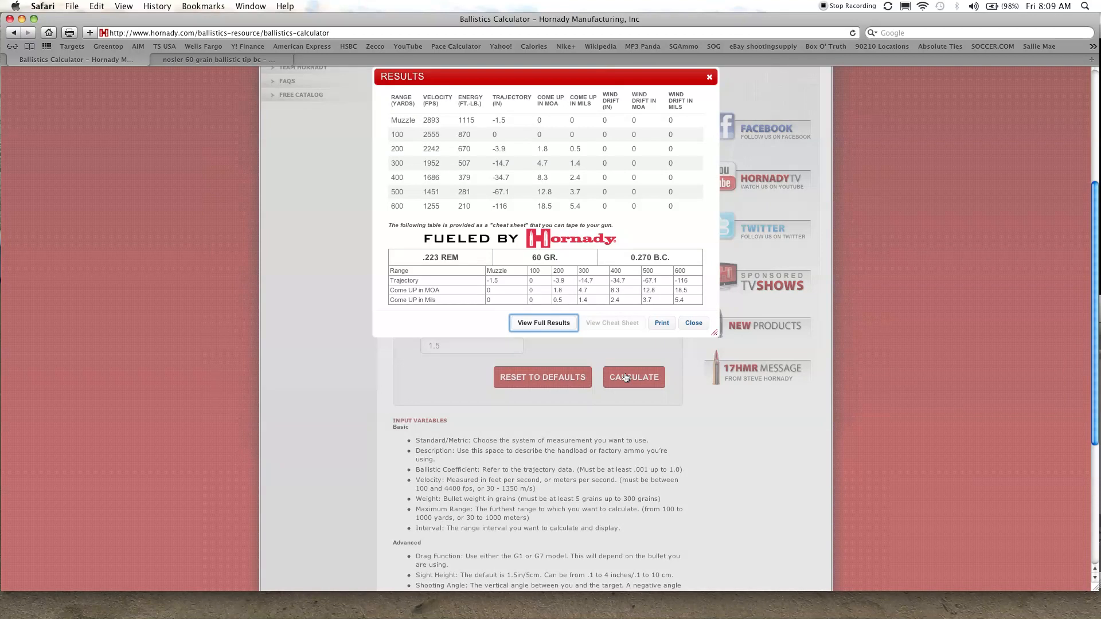
pyautogui.moveTo(660, 325)
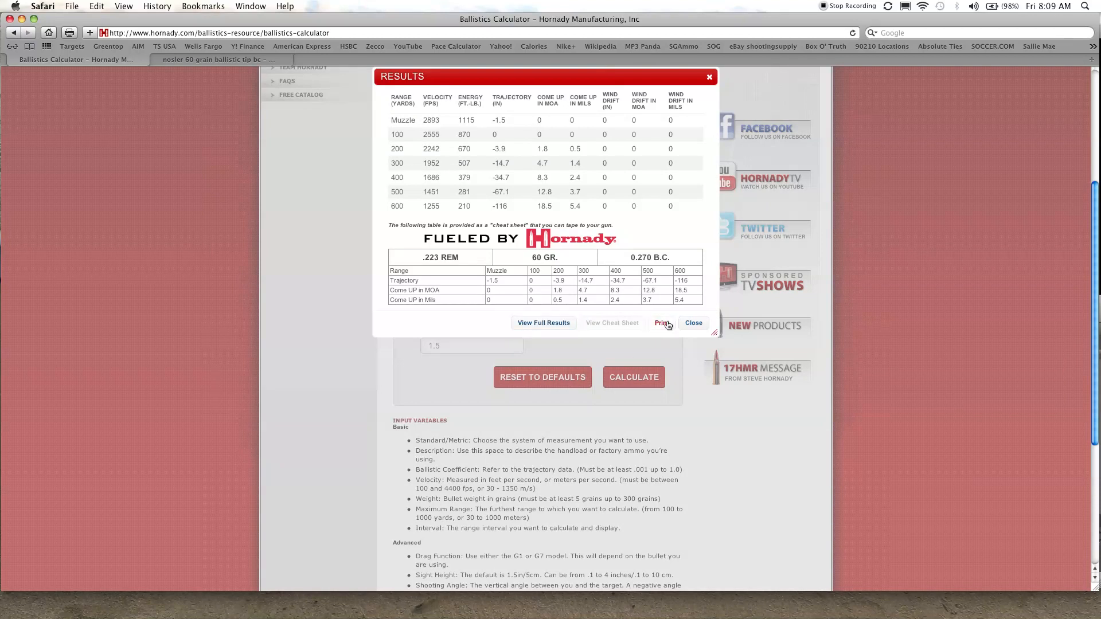
# View the cheat sheet print preview, cancel it, and close the results window
pyautogui.click(661, 323)
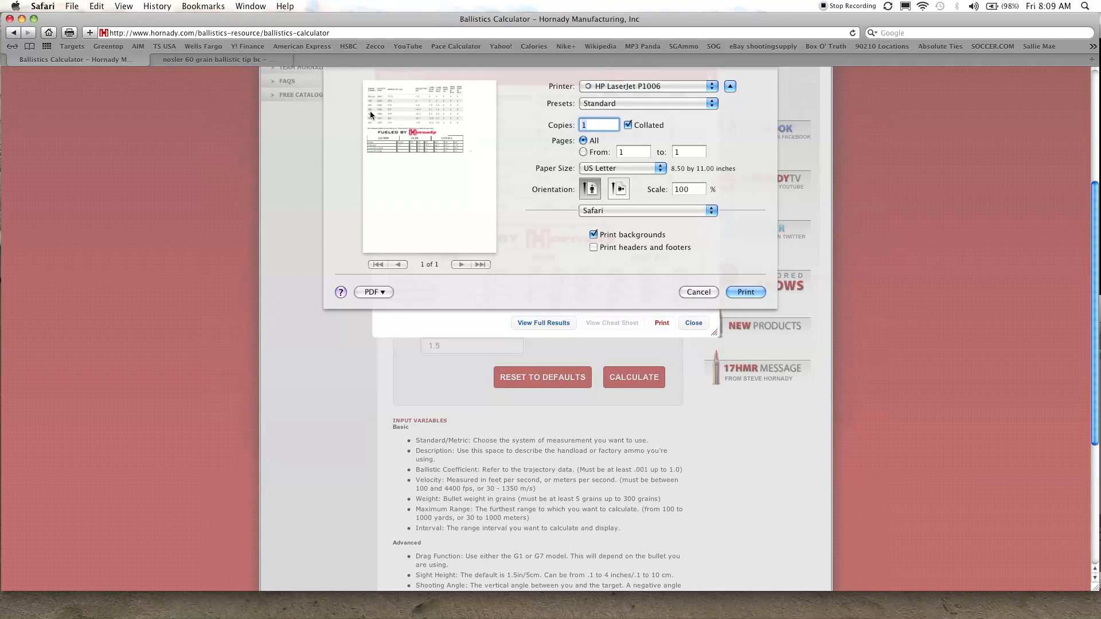
pyautogui.moveTo(417, 153)
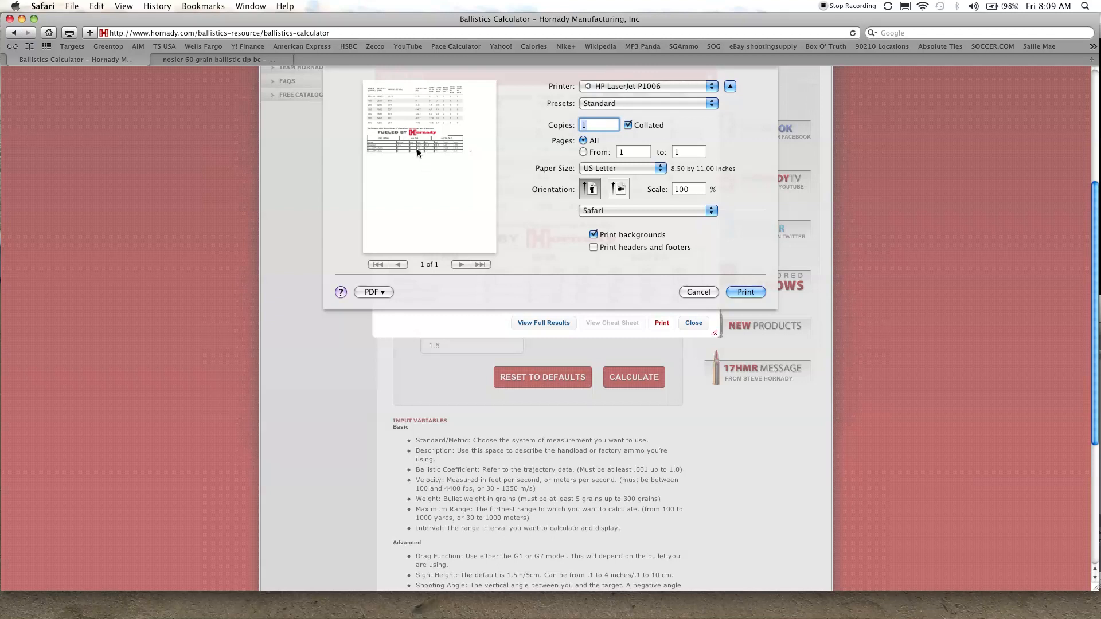
pyautogui.moveTo(425, 188)
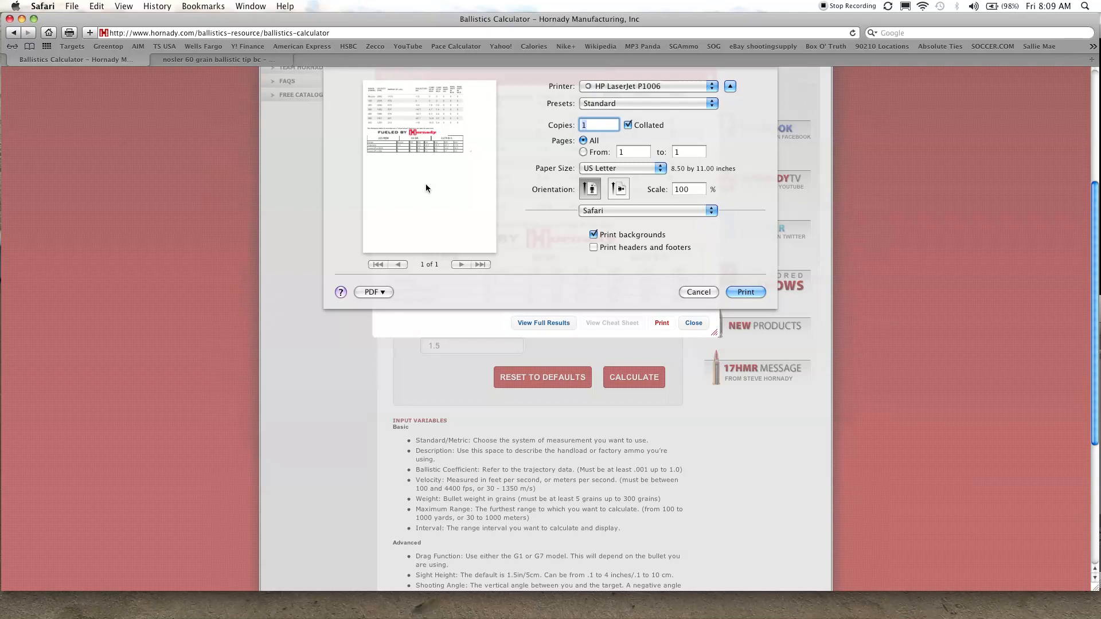
pyautogui.click(697, 292)
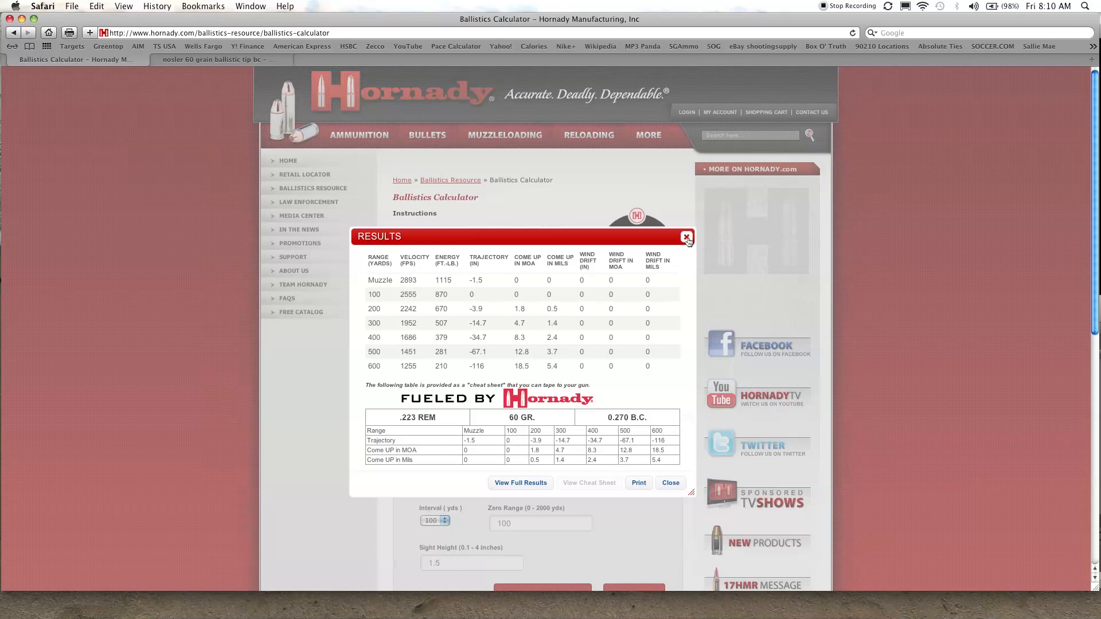
pyautogui.click(686, 236)
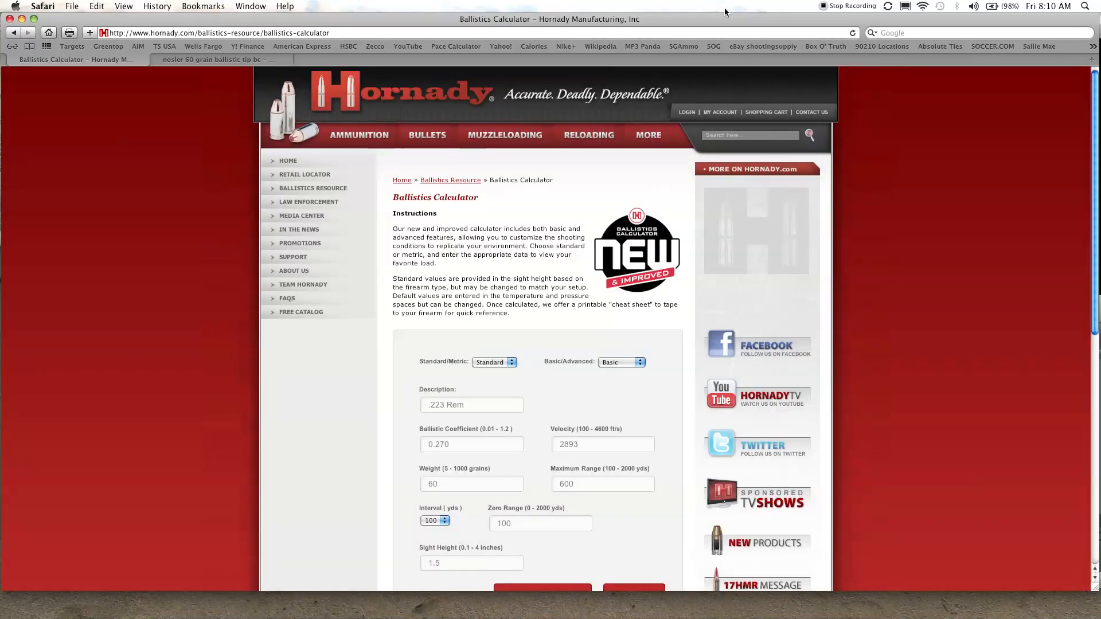